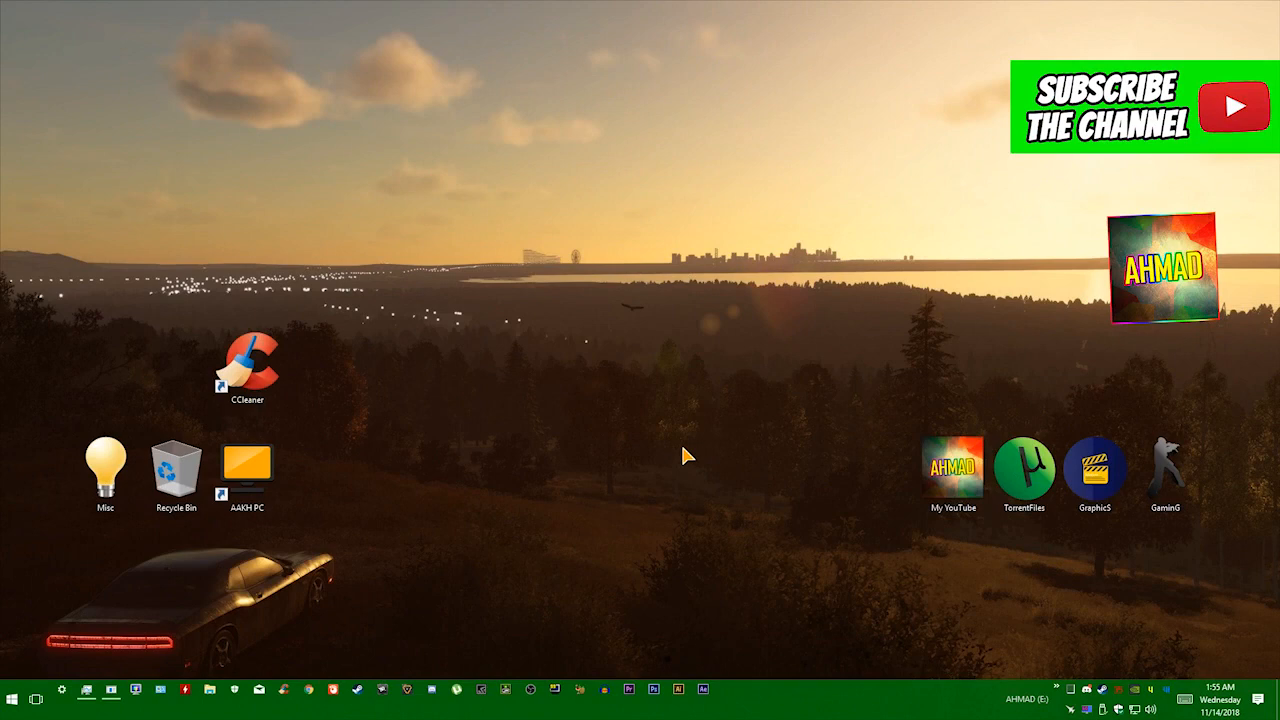
mouse_move(643, 440)
text(%temp%)
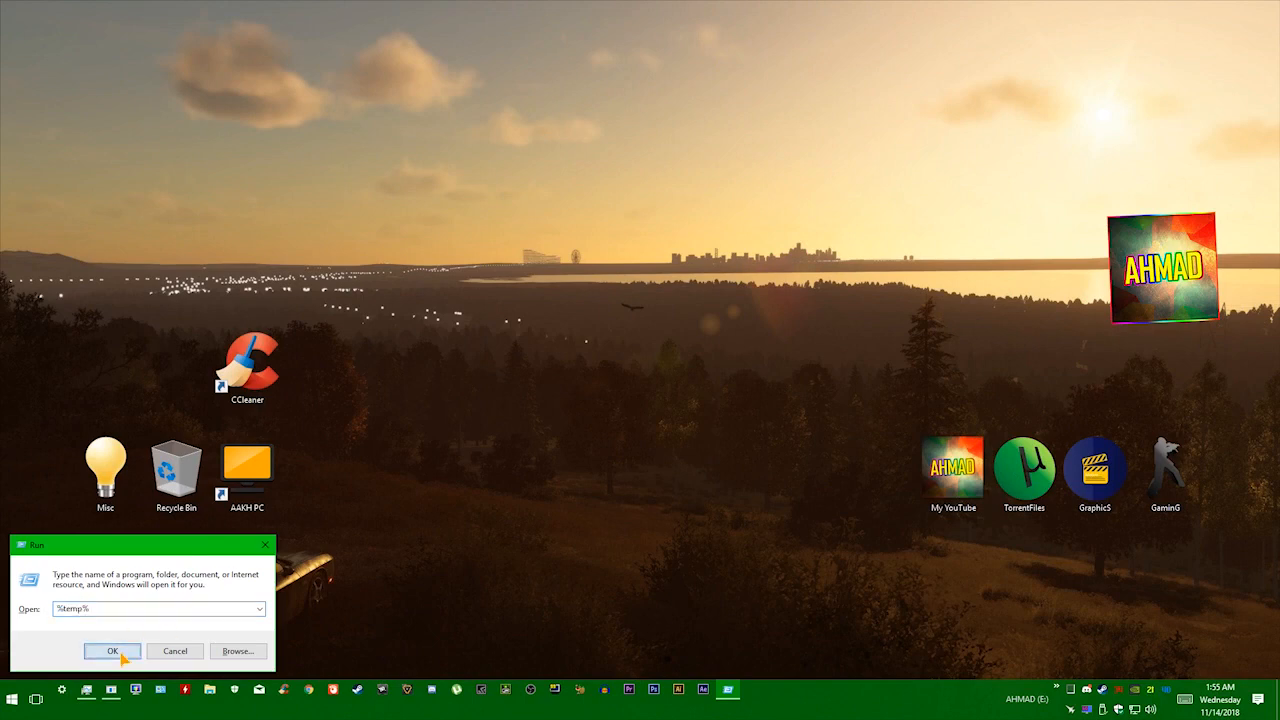
Delete all files in the Temp folder, including the protected folder, and close Explorer.
click(112, 651)
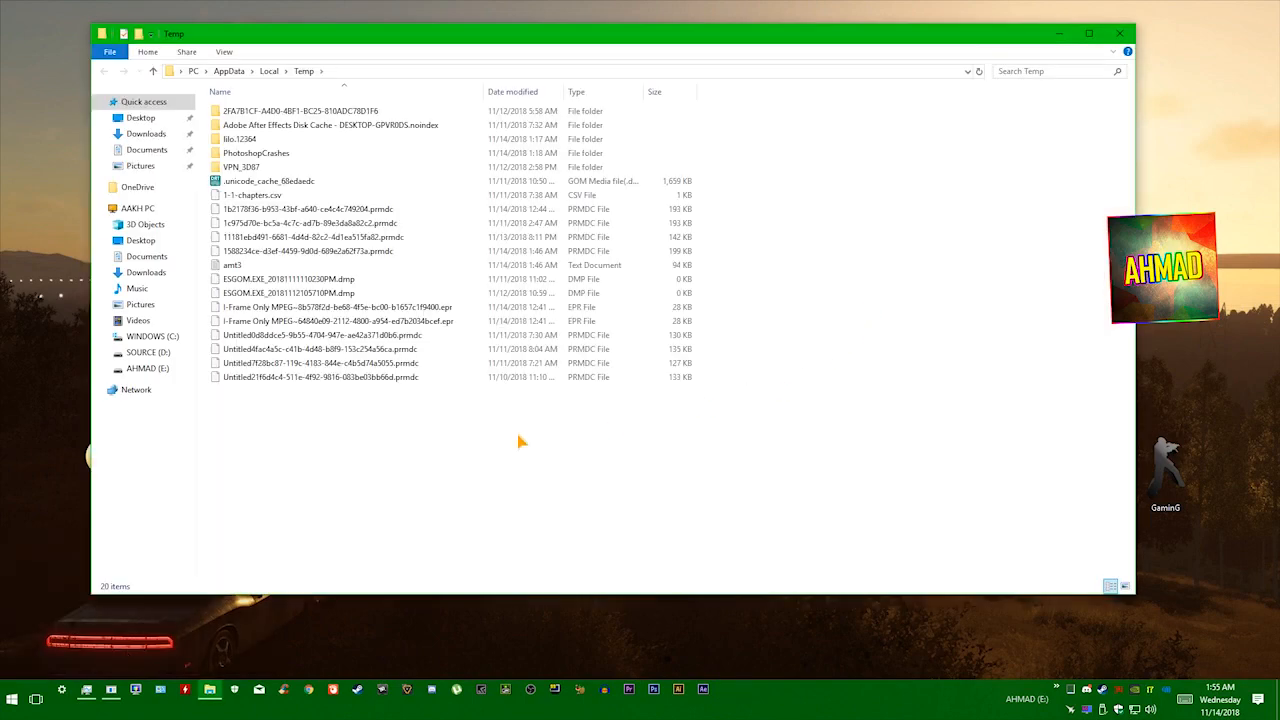
mouse_move(950, 318)
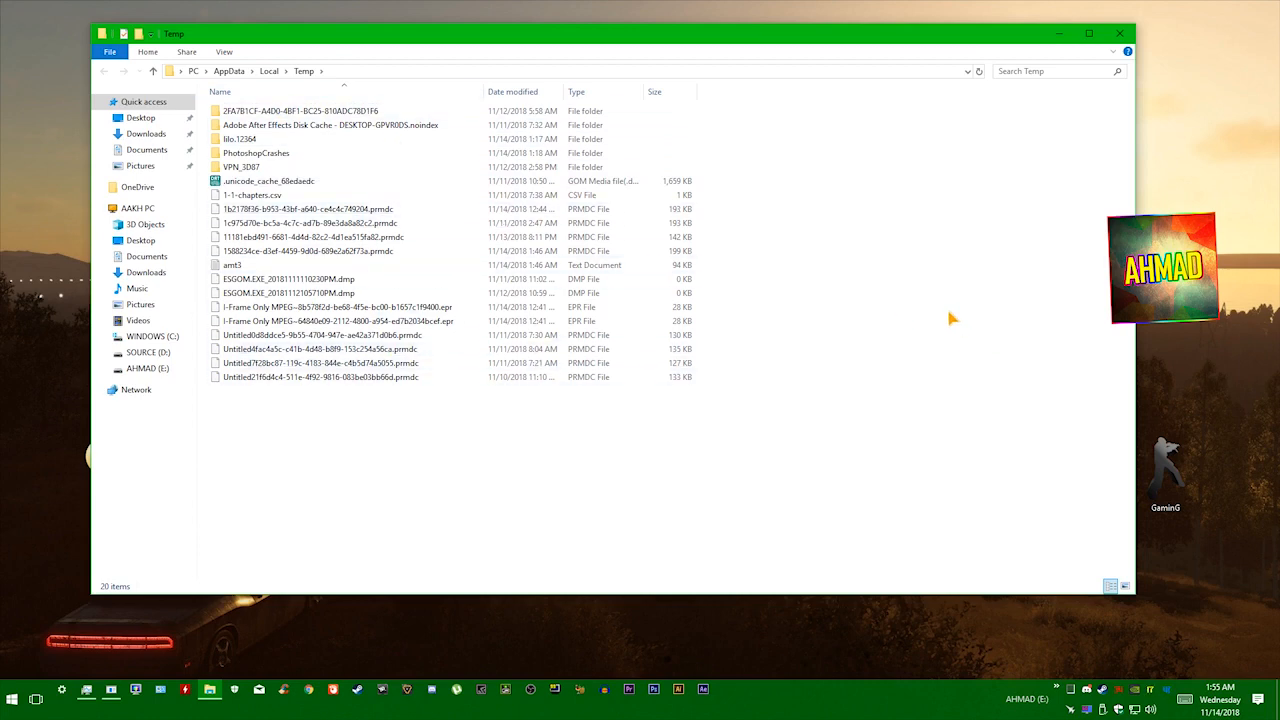
click(240, 166)
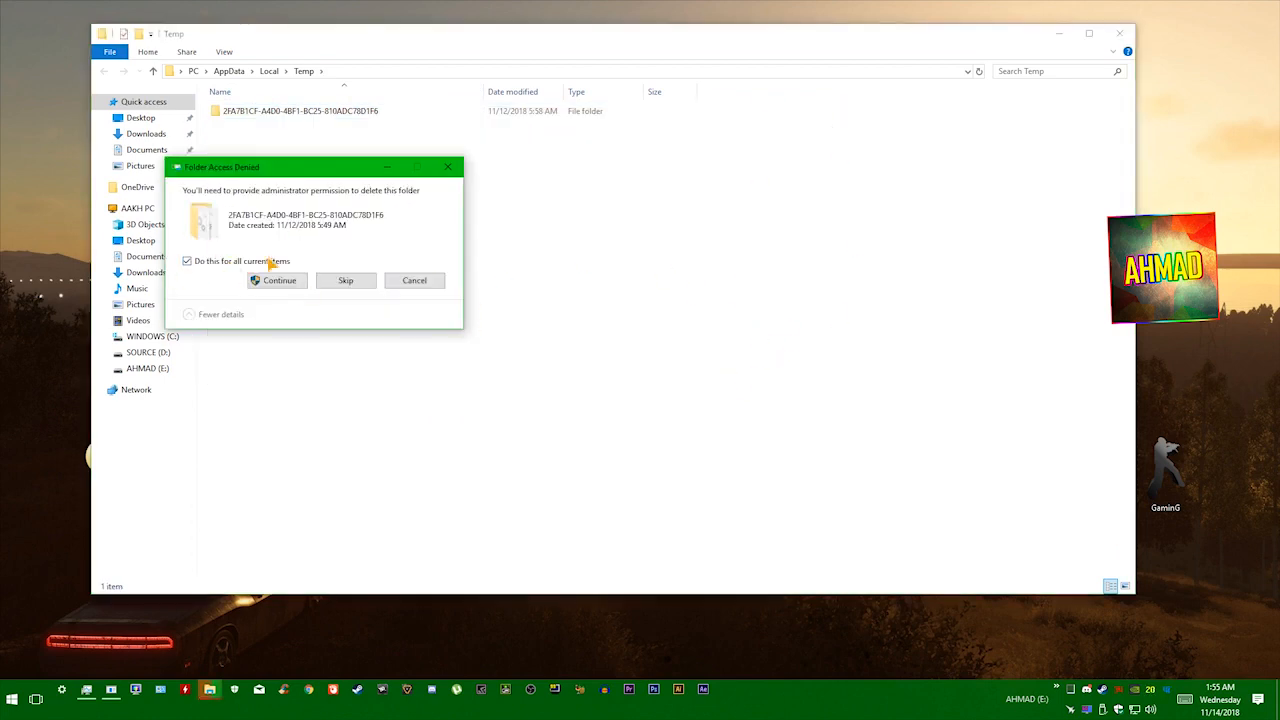
click(279, 280)
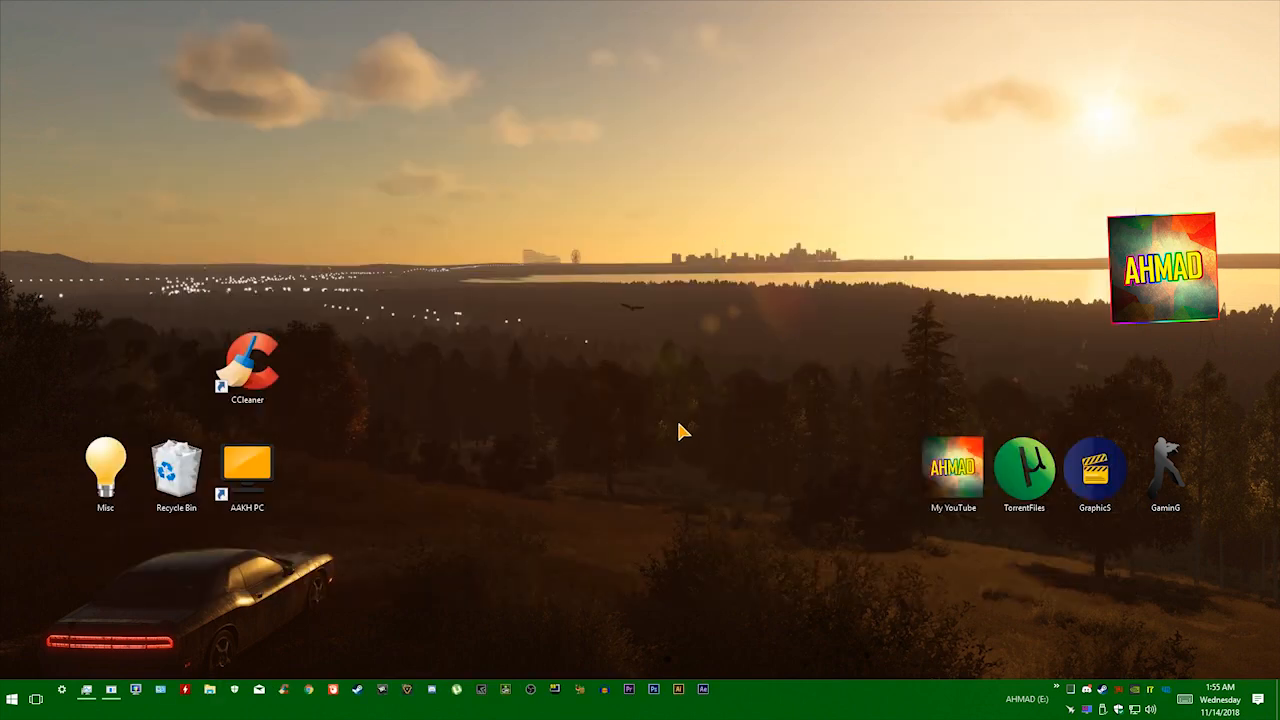
Open This PC from the desktop to view drives C:, D: and E:.
click(247, 467)
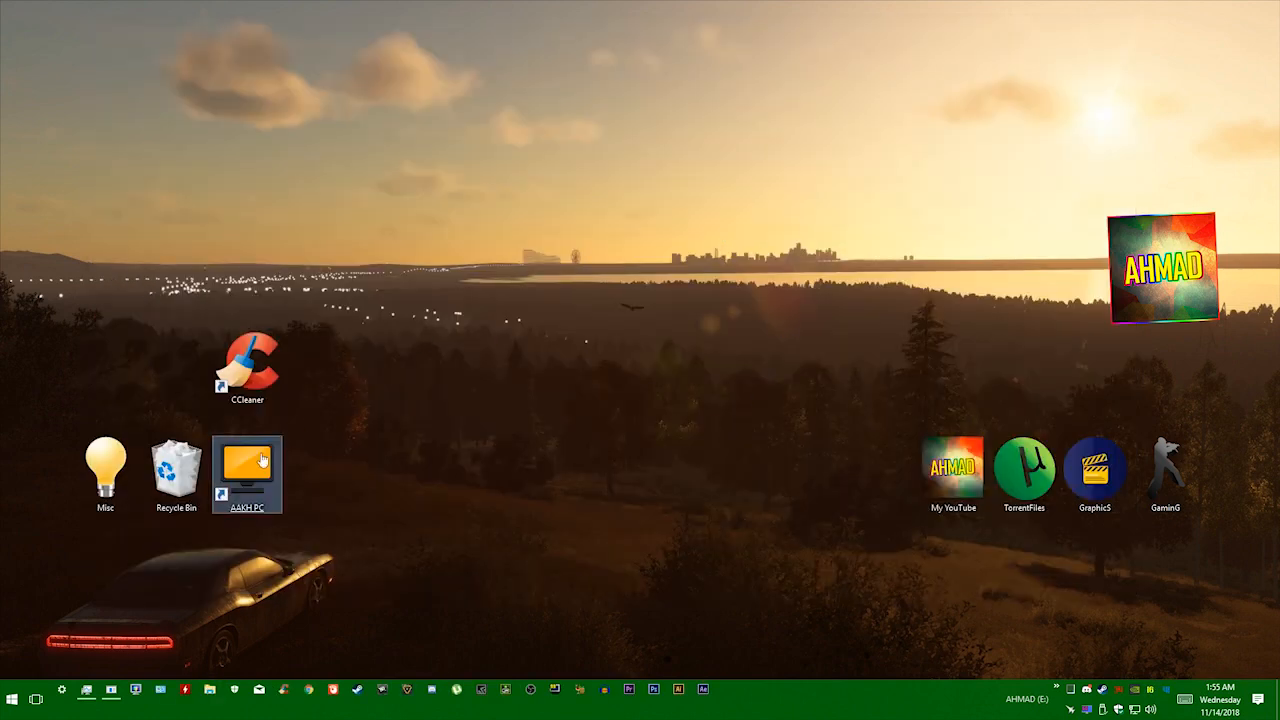
double_click(247, 465)
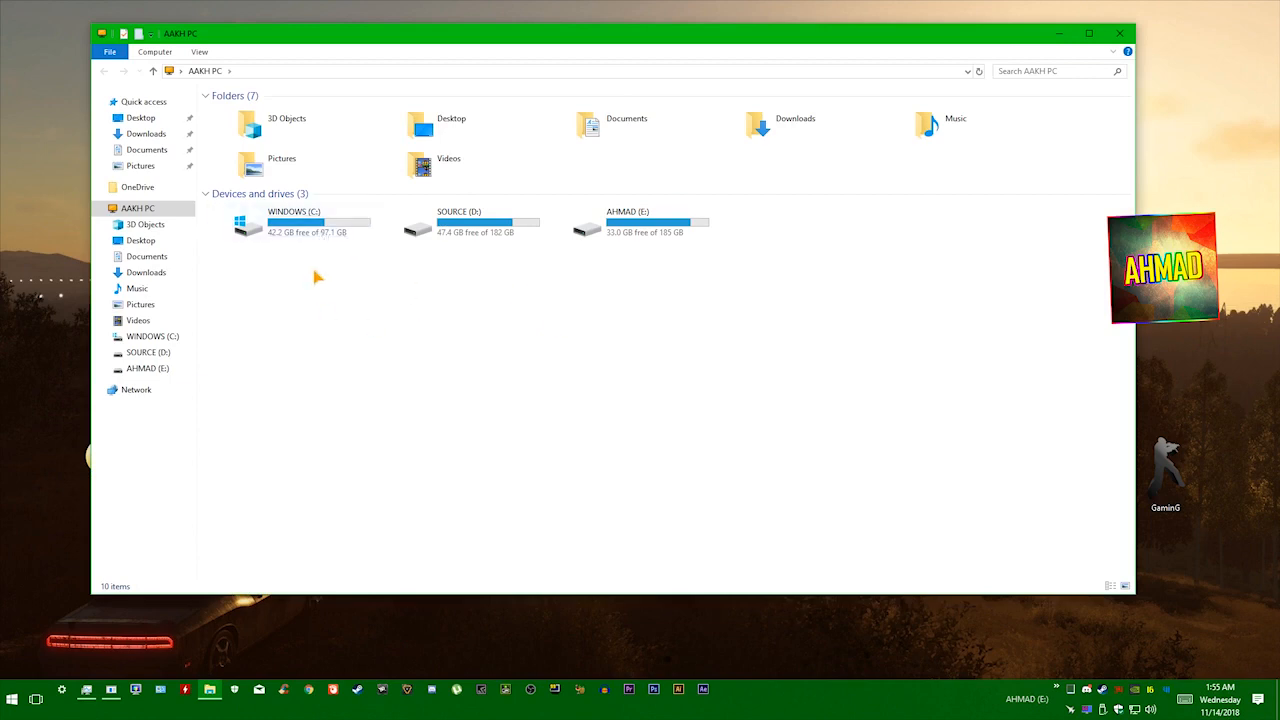
mouse_move(292, 222)
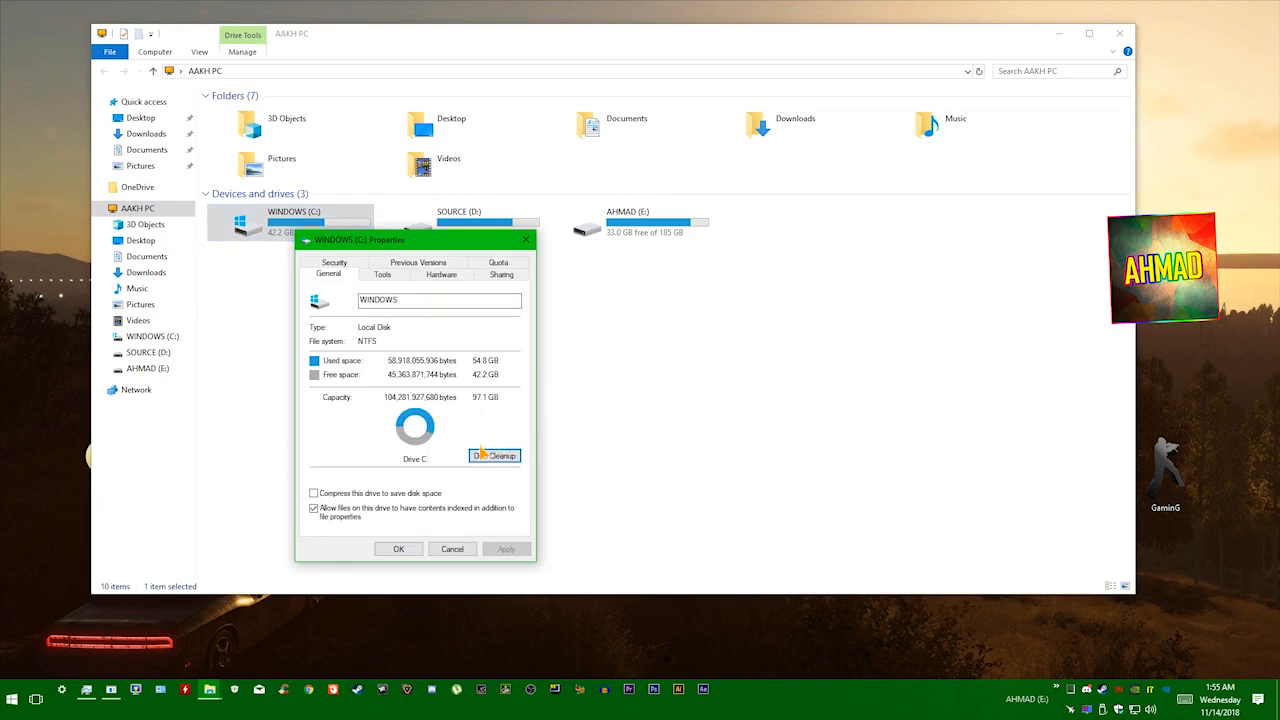
Run Disk Cleanup on C: with every category ticked, deleting 232 MB of files.
click(494, 456)
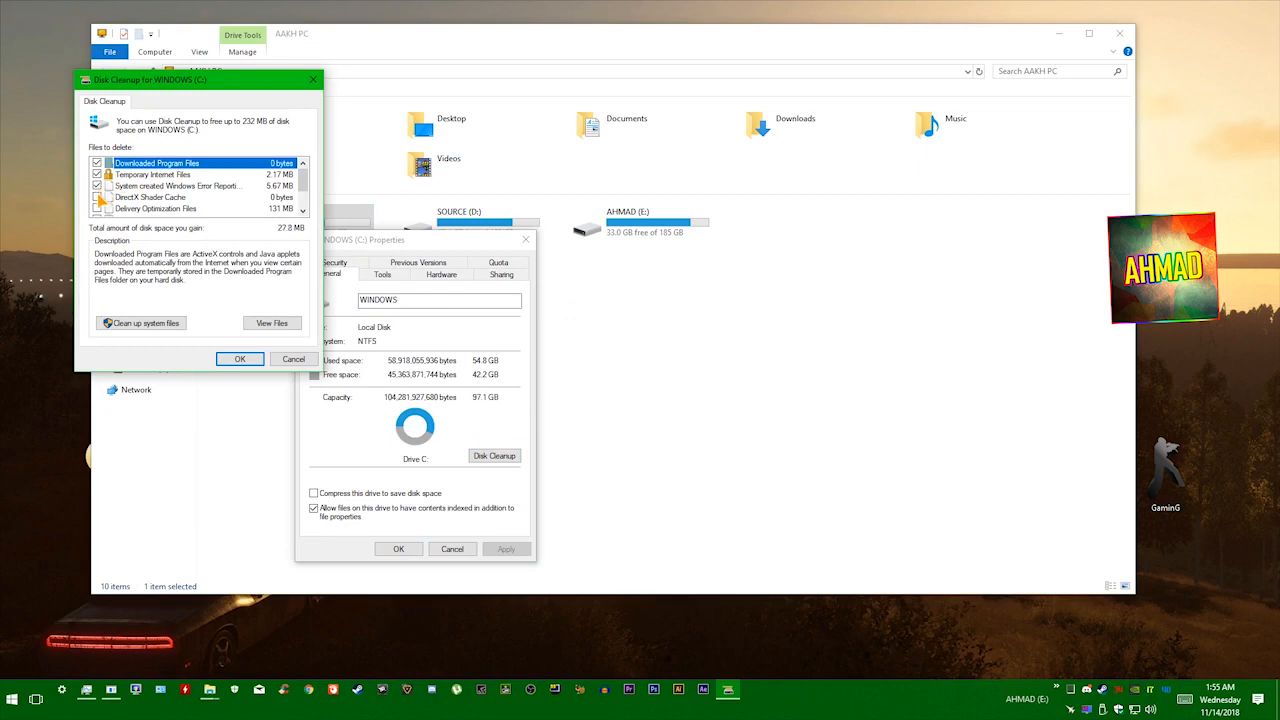
scroll(down, 3)
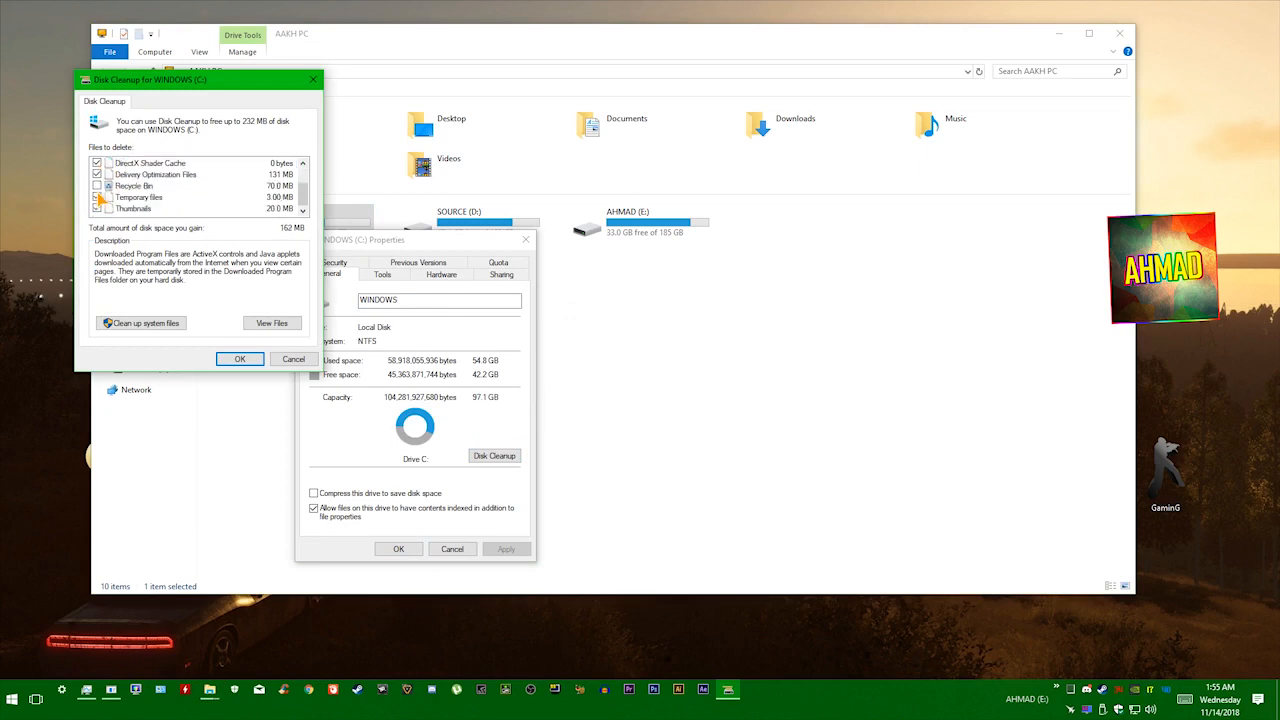
click(98, 186)
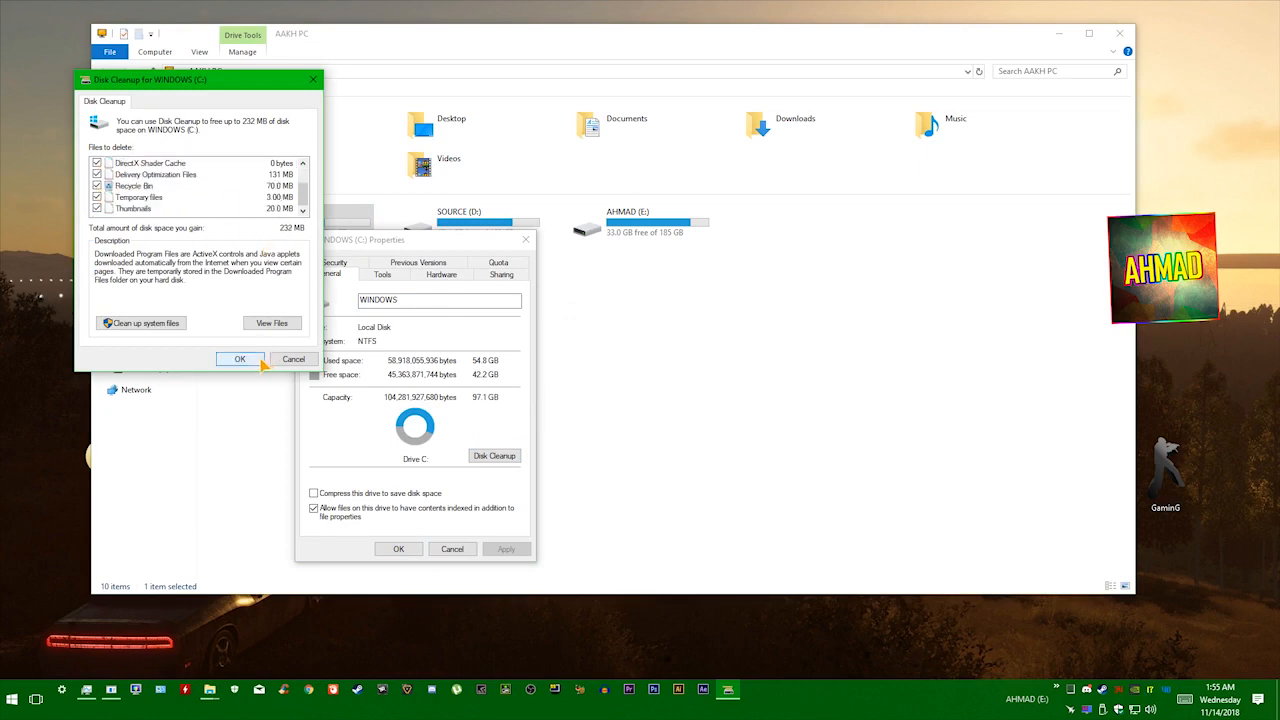
click(239, 359)
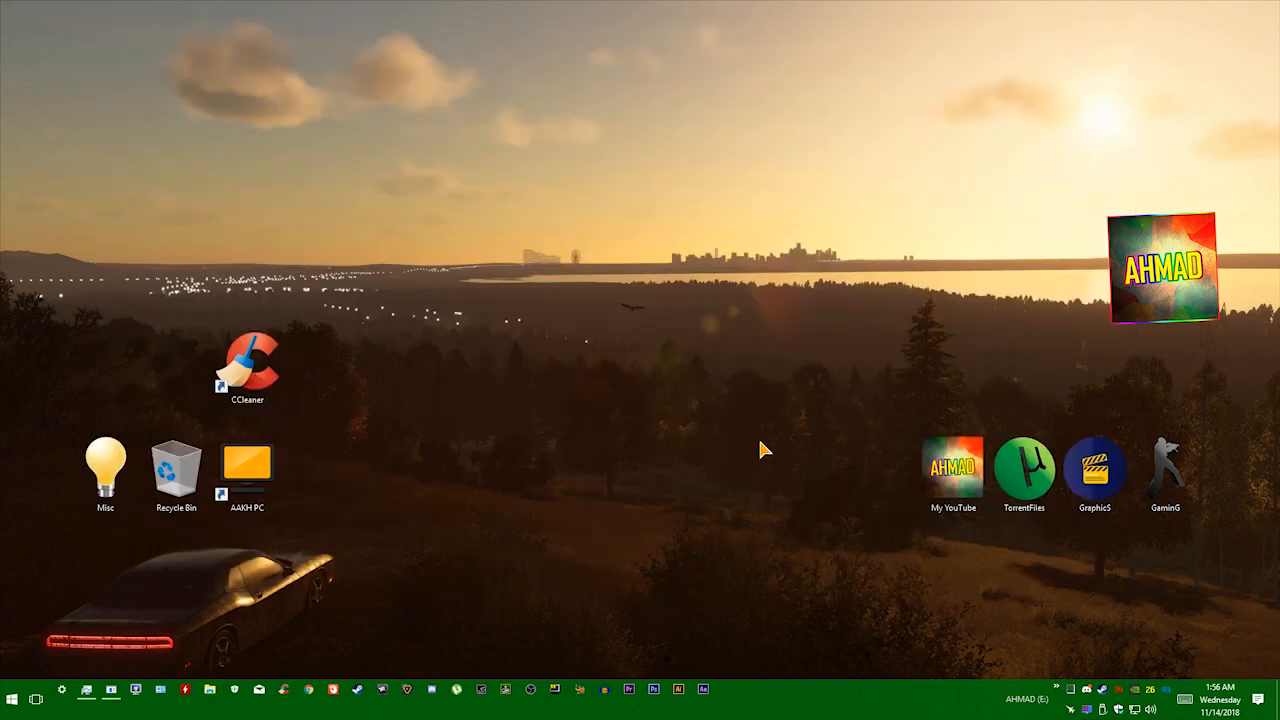
mouse_move(640, 435)
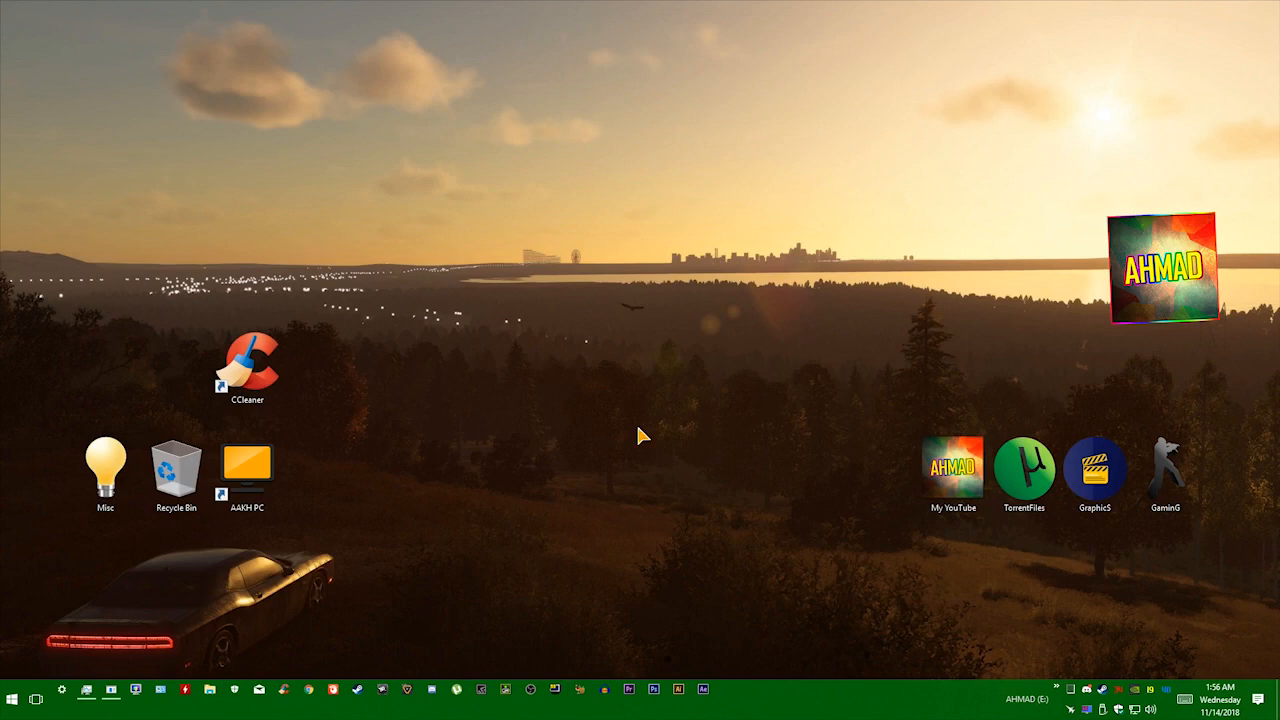
Open Properties for This PC from the desktop's right-click menu.
right_click(595, 385)
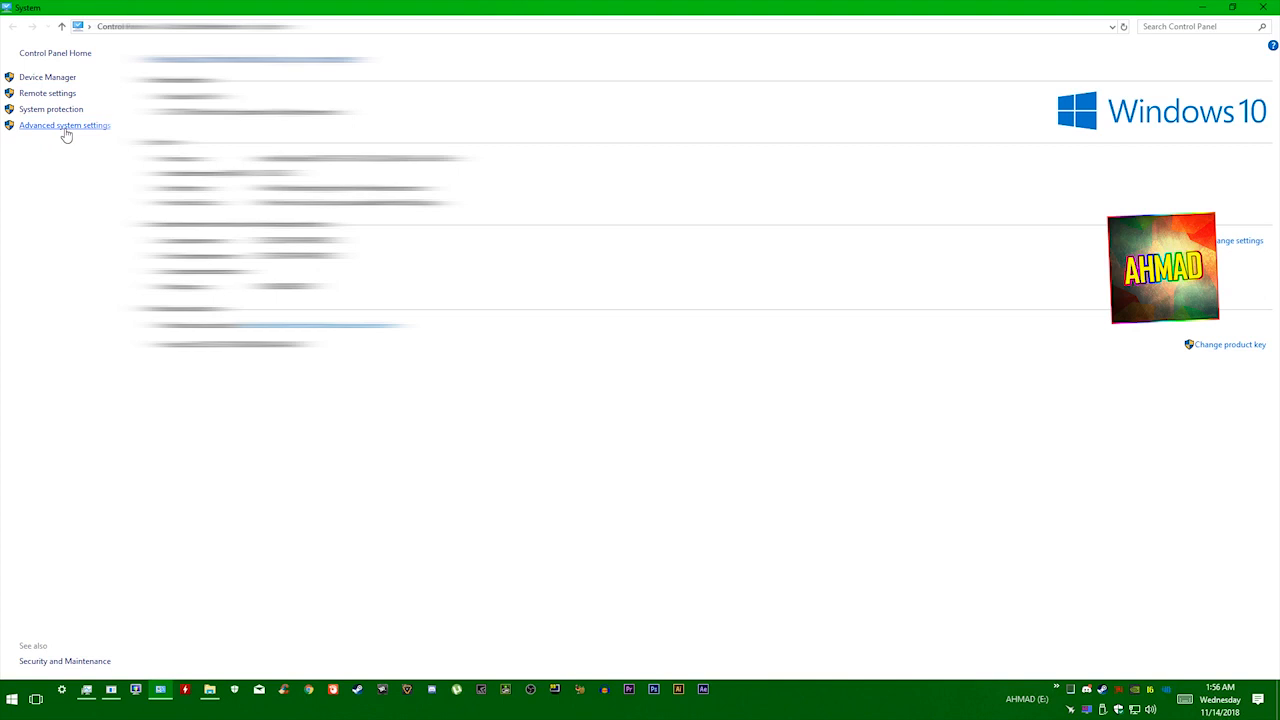
Open Advanced system settings, then the Performance Settings, and move that window aside.
click(64, 125)
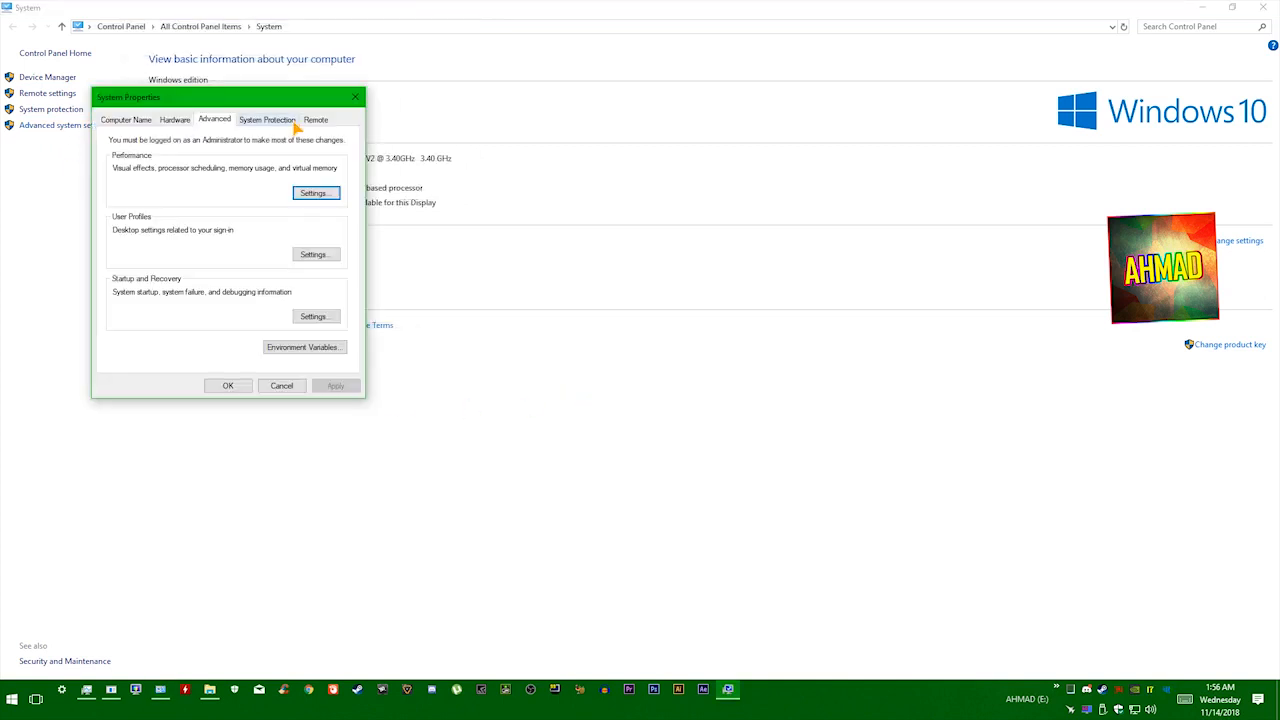
mouse_move(149, 240)
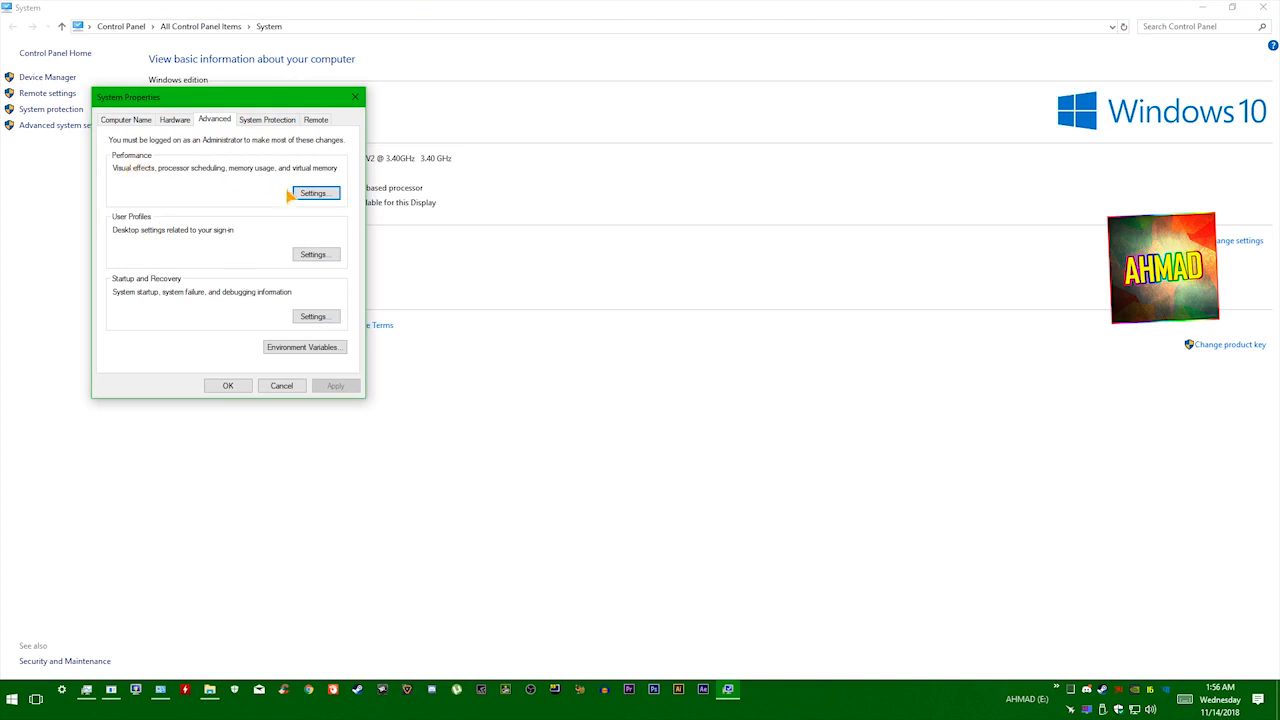
click(315, 192)
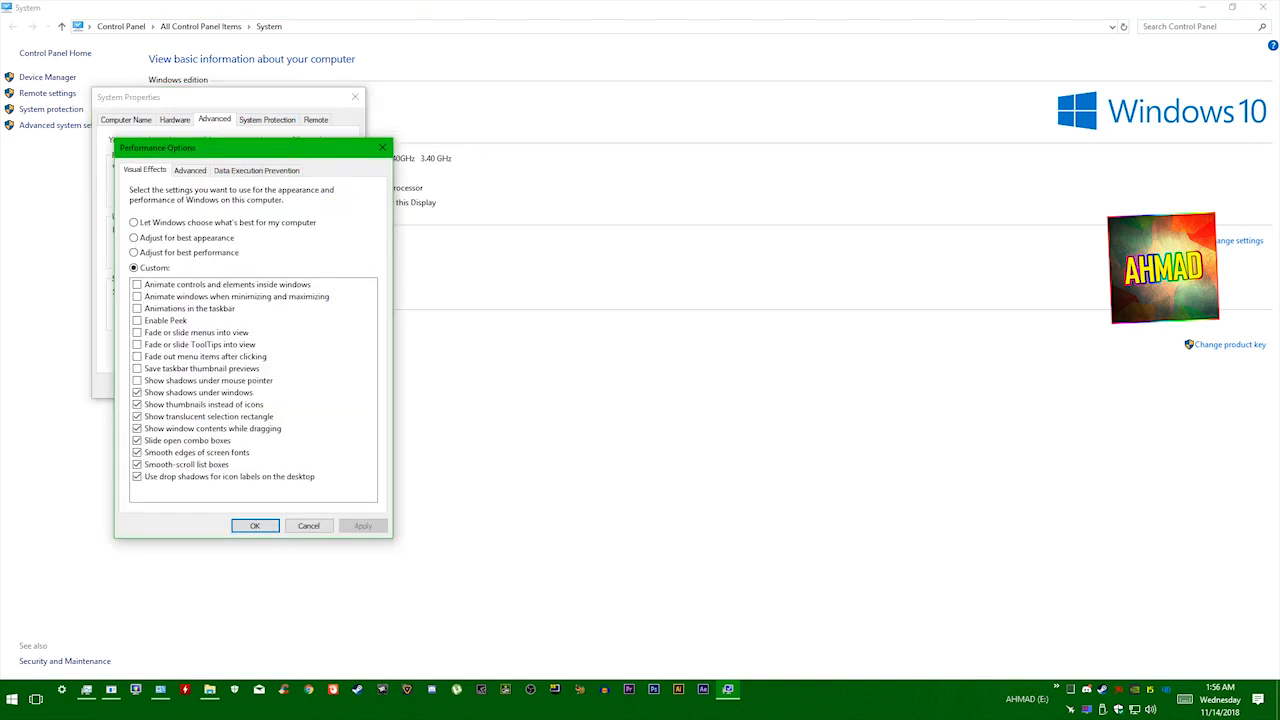
drag(157, 147, 347, 96)
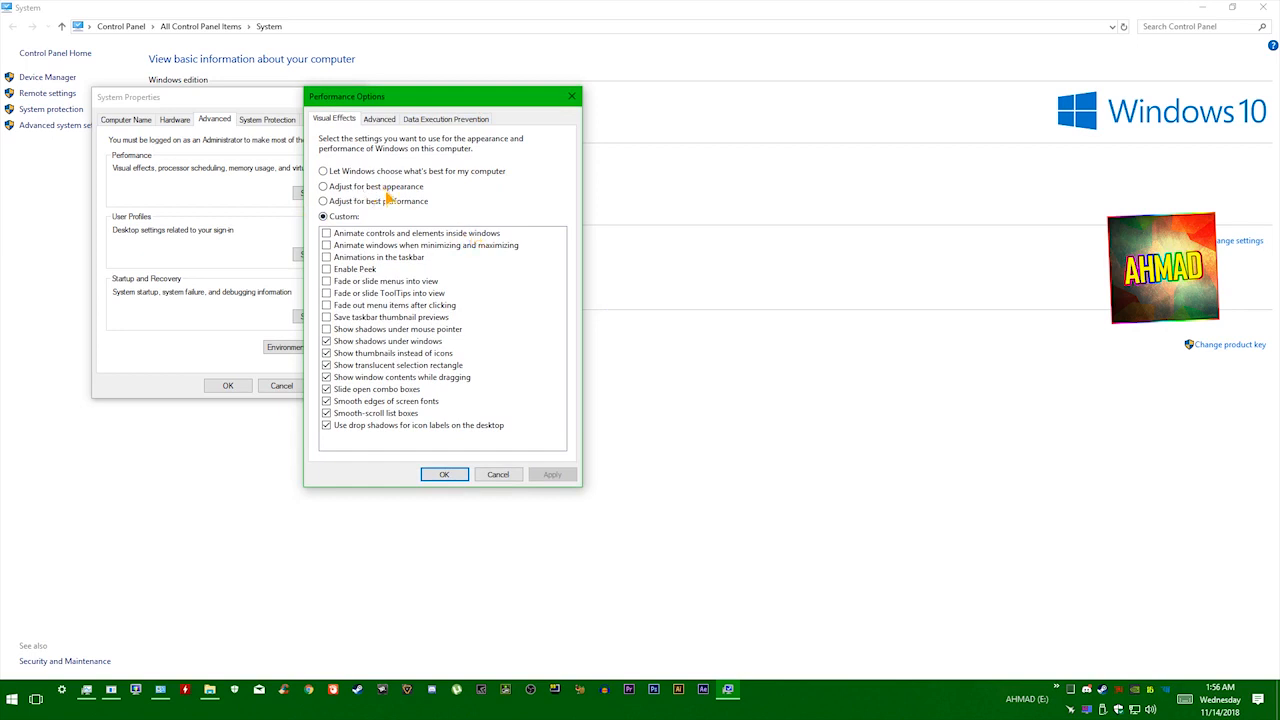
mouse_move(365, 212)
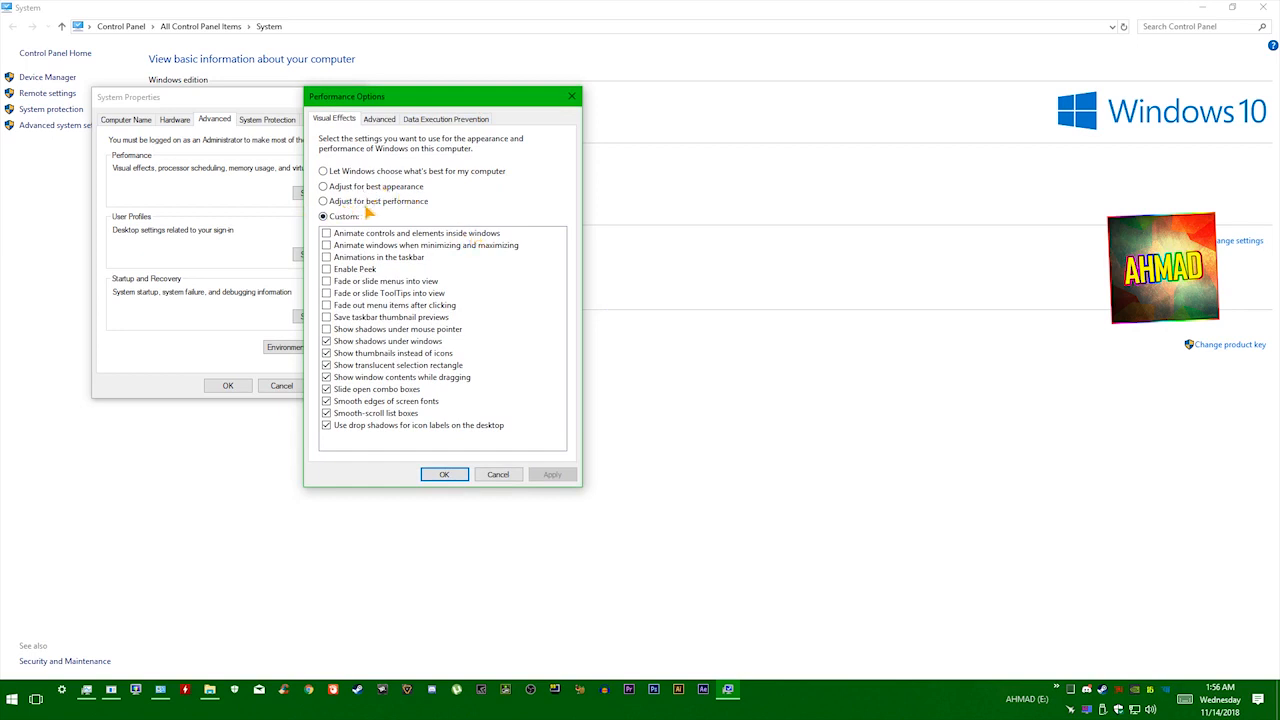
mouse_move(480, 195)
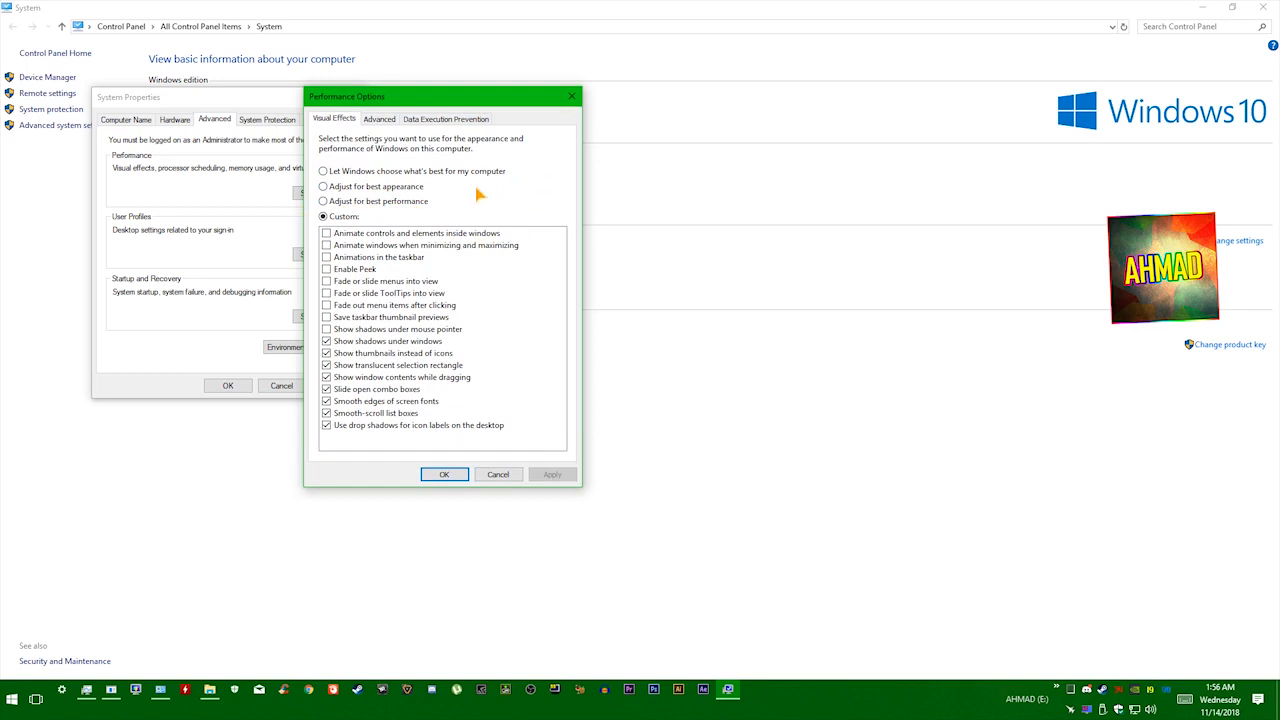
mouse_move(480, 200)
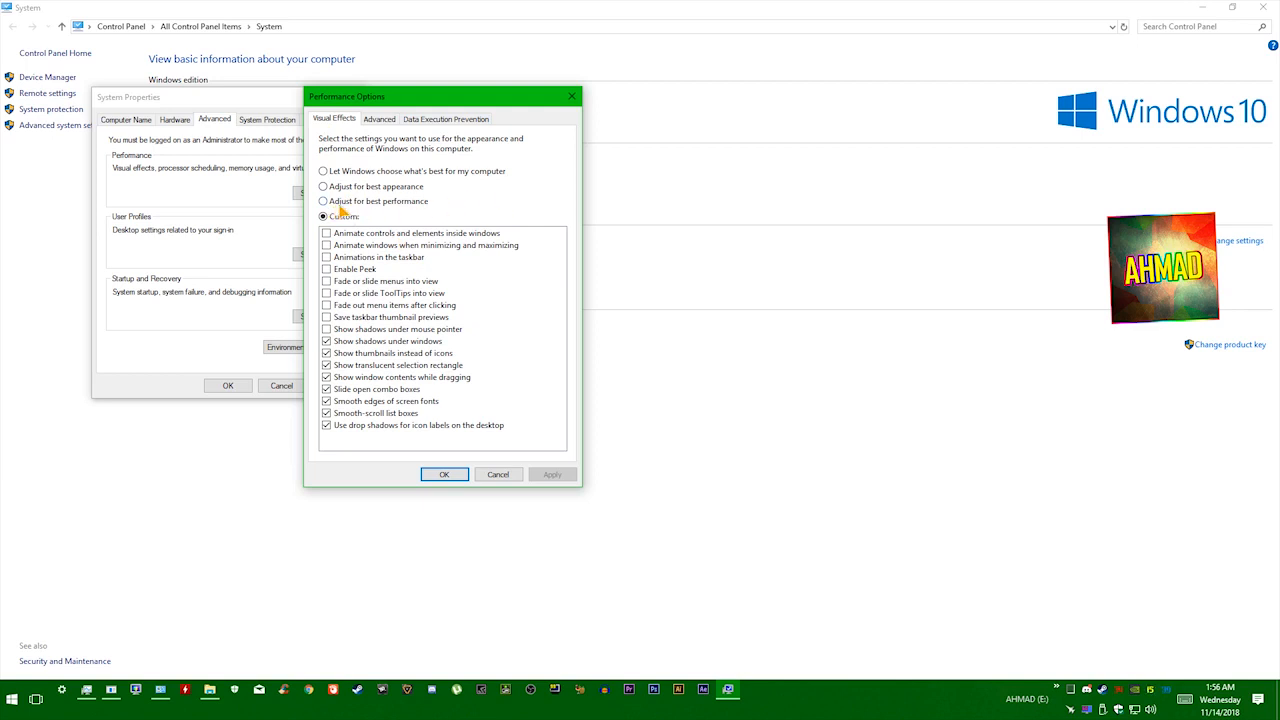
Choose 'Adjust for best performance', apply it, and close the dialogs.
click(324, 201)
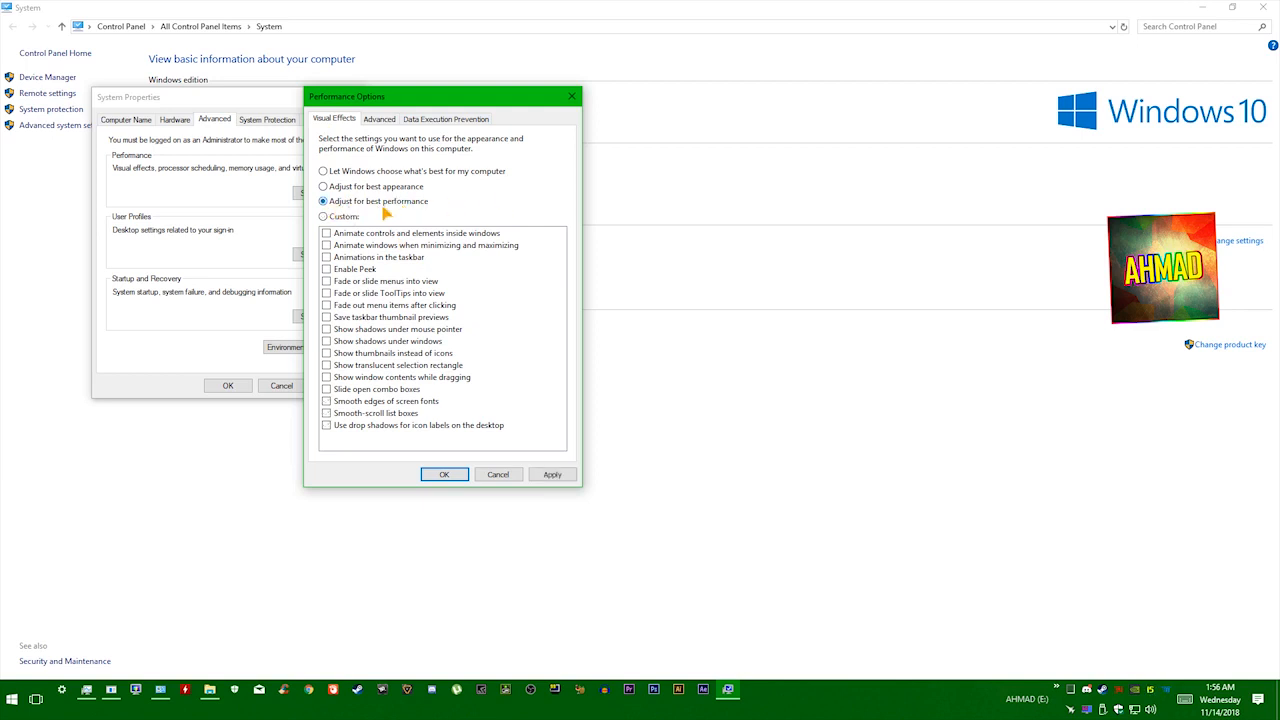
click(552, 474)
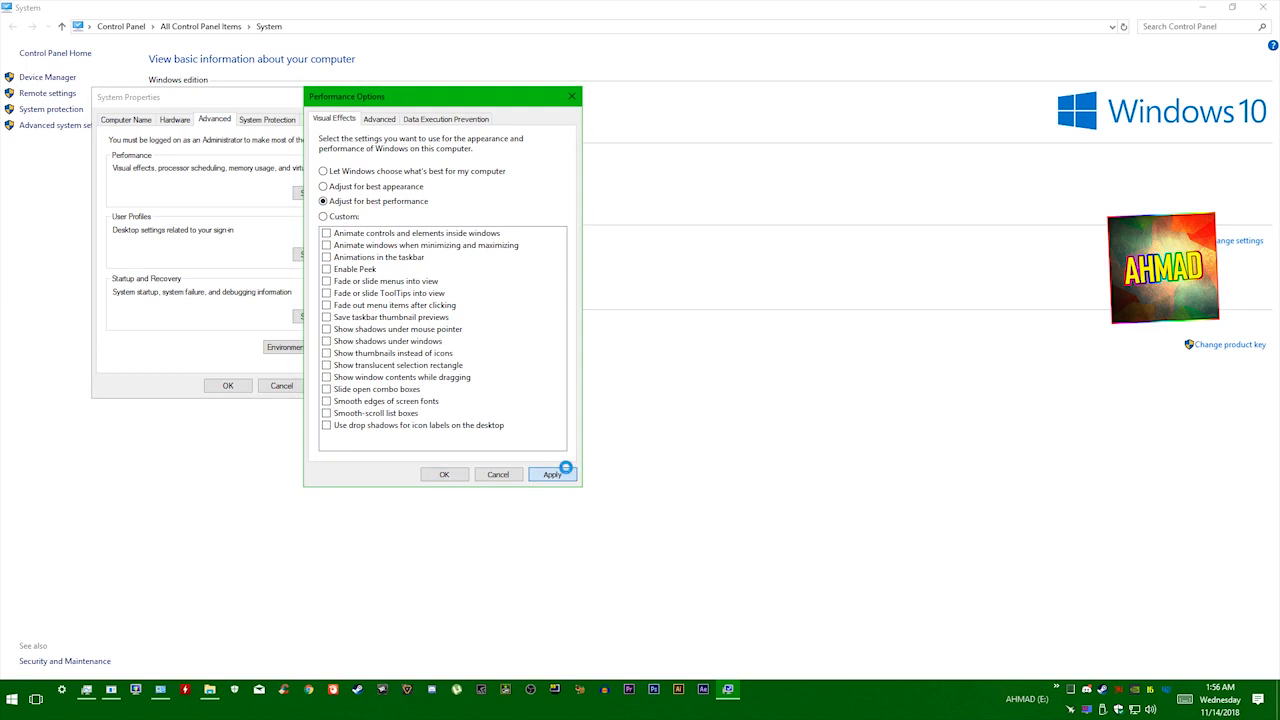
click(552, 474)
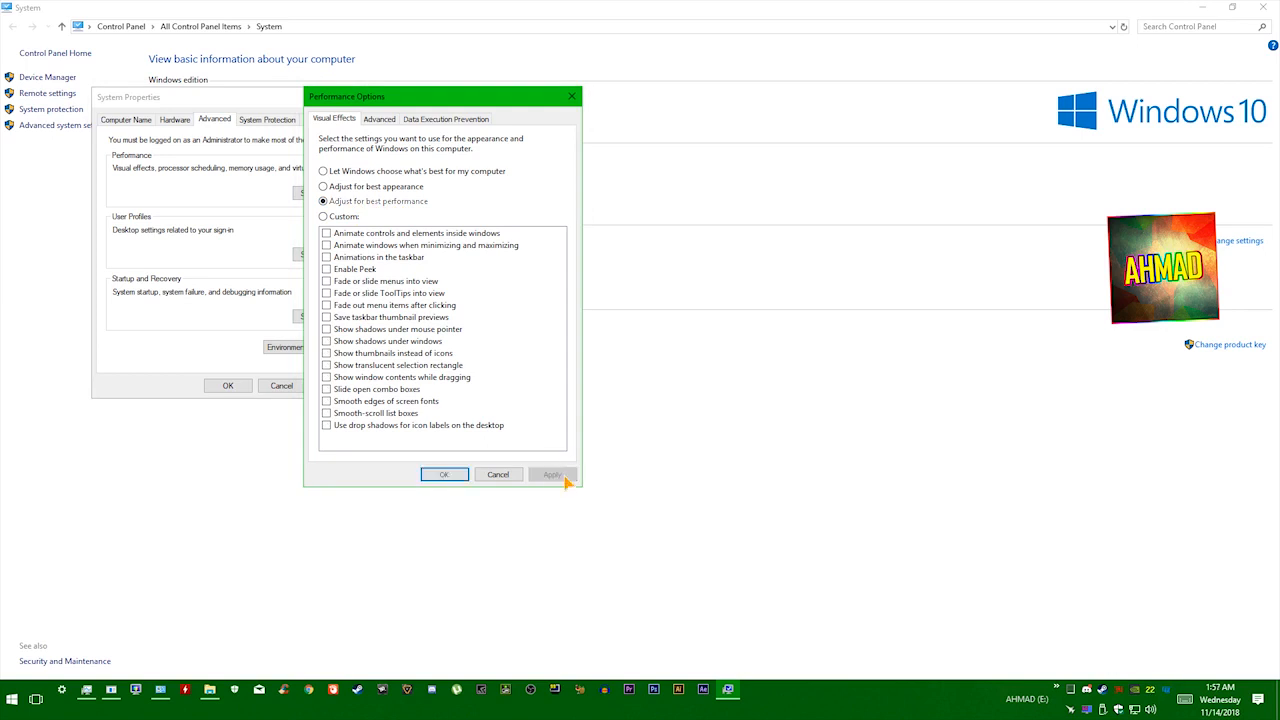
click(444, 474)
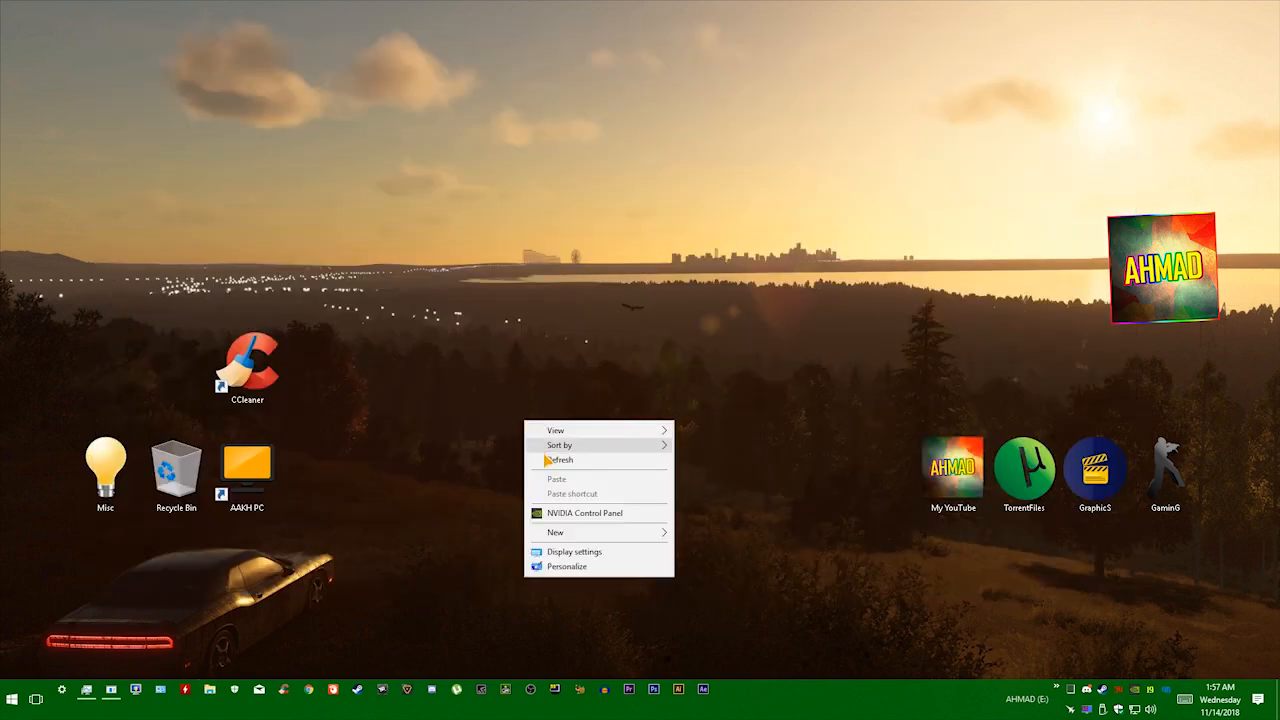
click(615, 503)
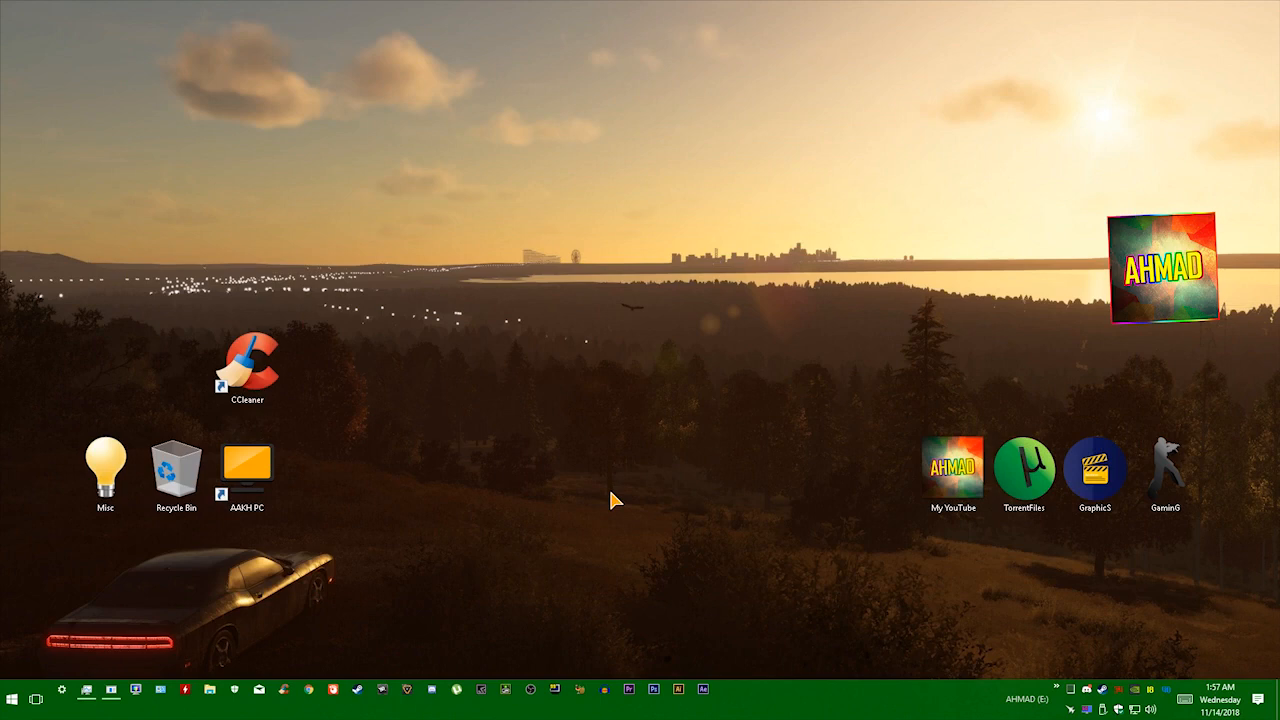
mouse_move(338, 475)
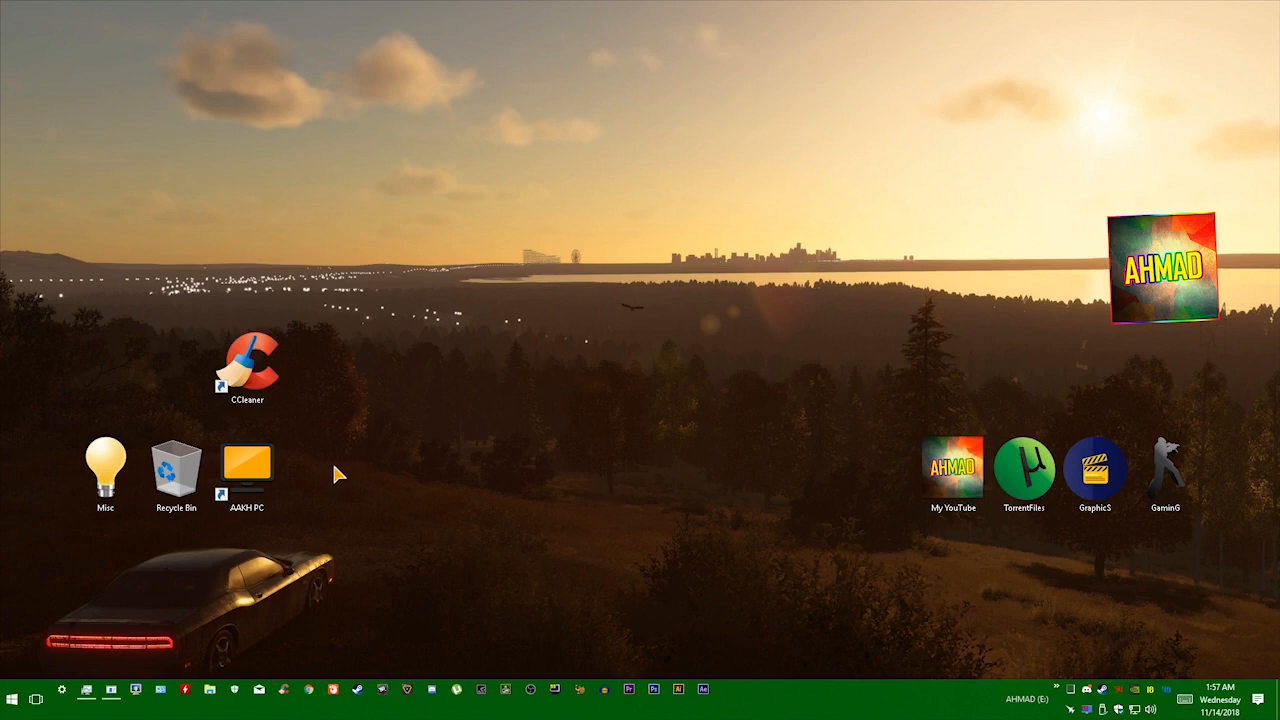
double_click(246, 466)
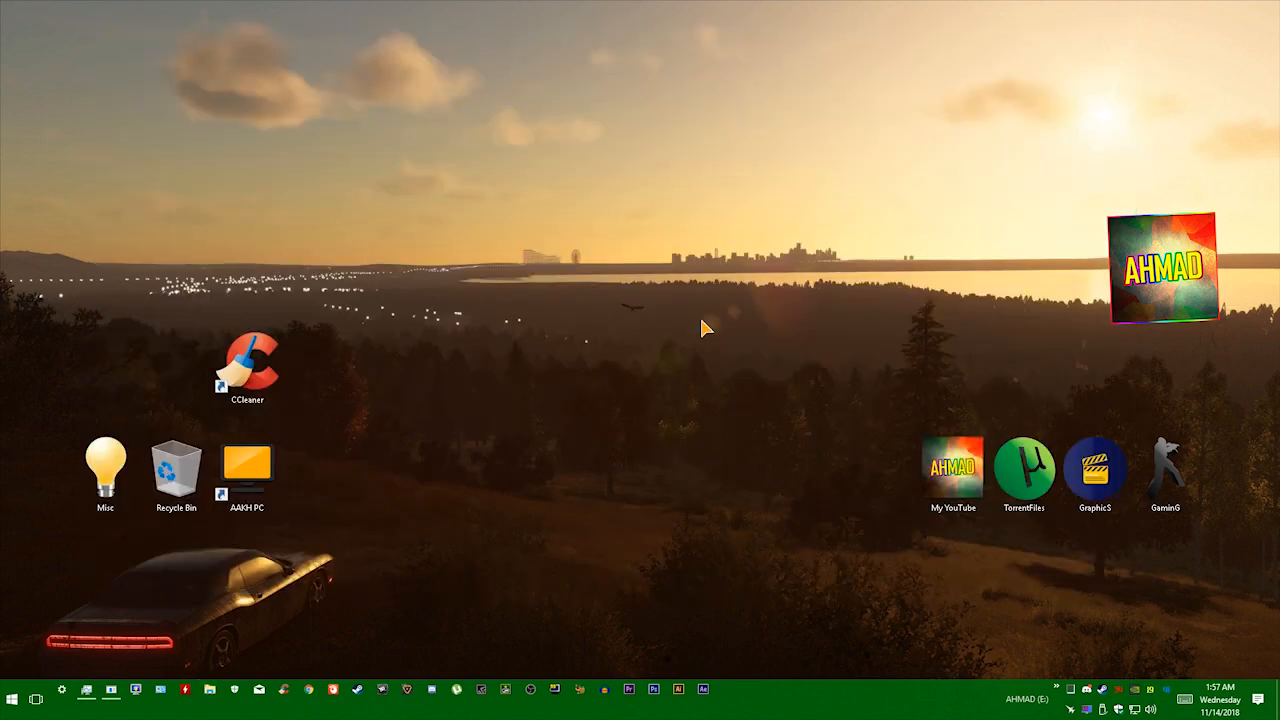
mouse_move(555, 462)
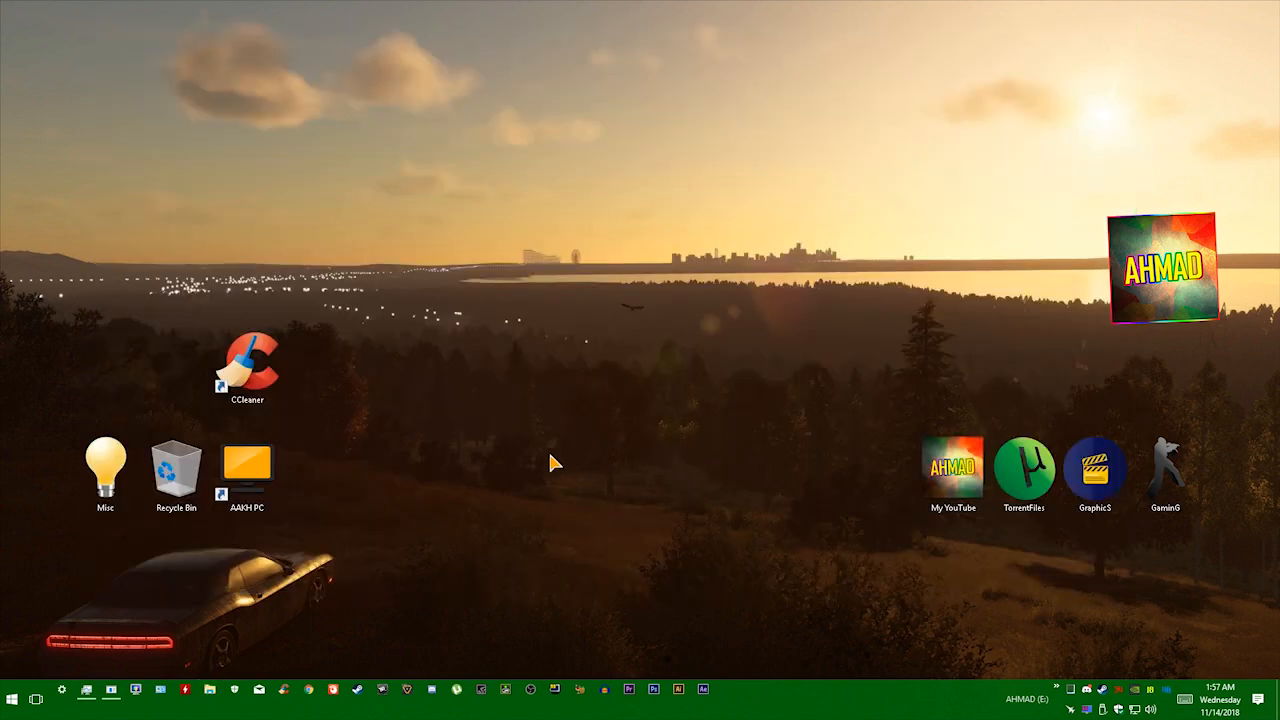
mouse_move(528, 473)
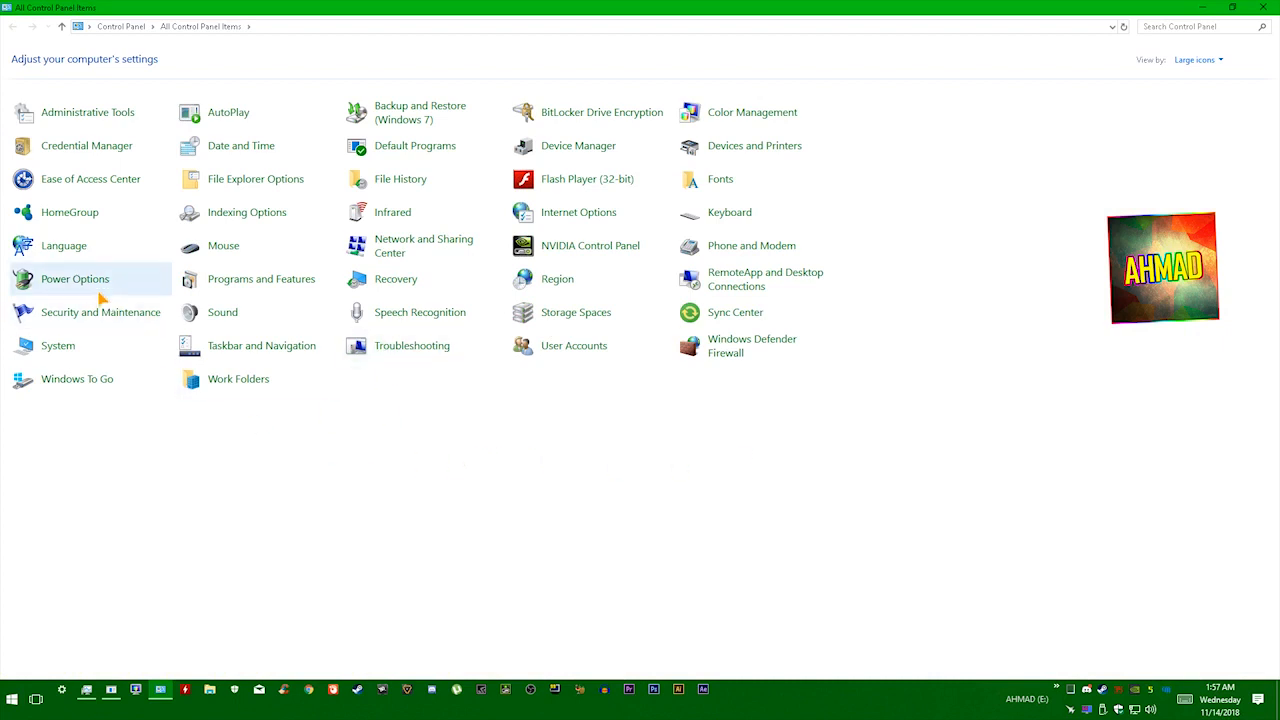
Switch the power plan from Balanced to High performance in Power Options.
click(75, 278)
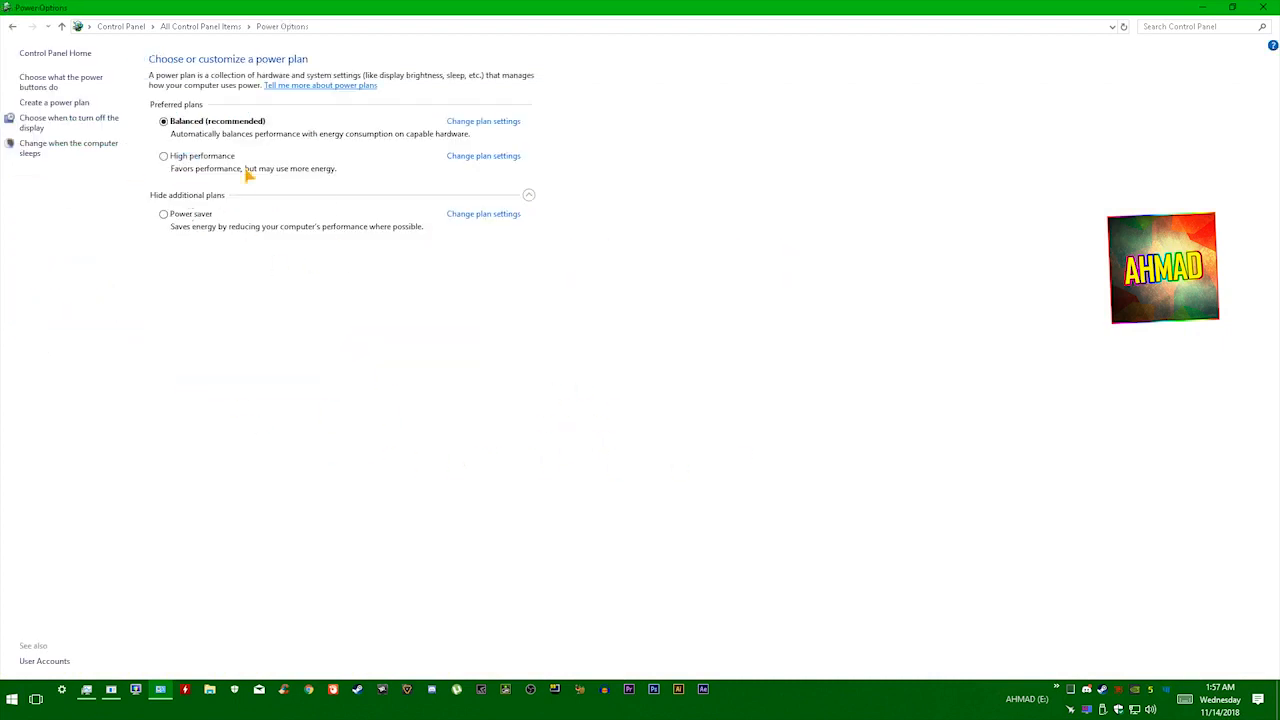
mouse_move(228, 167)
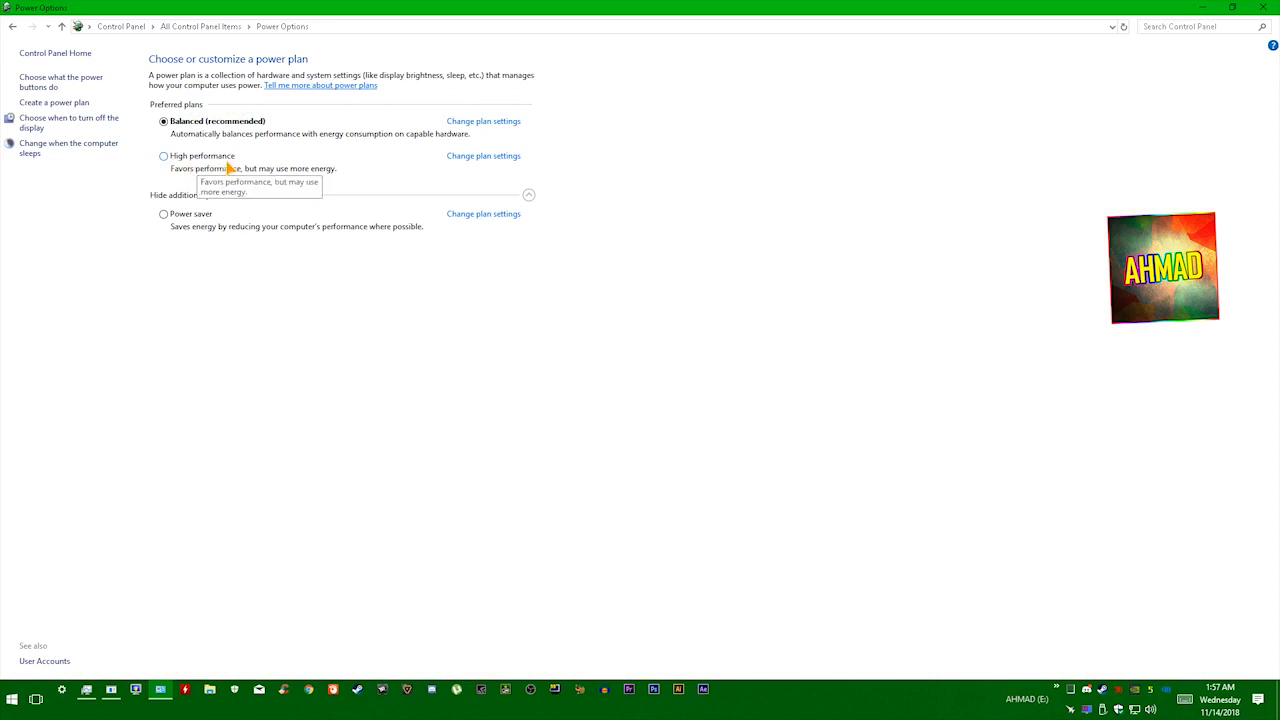
click(163, 155)
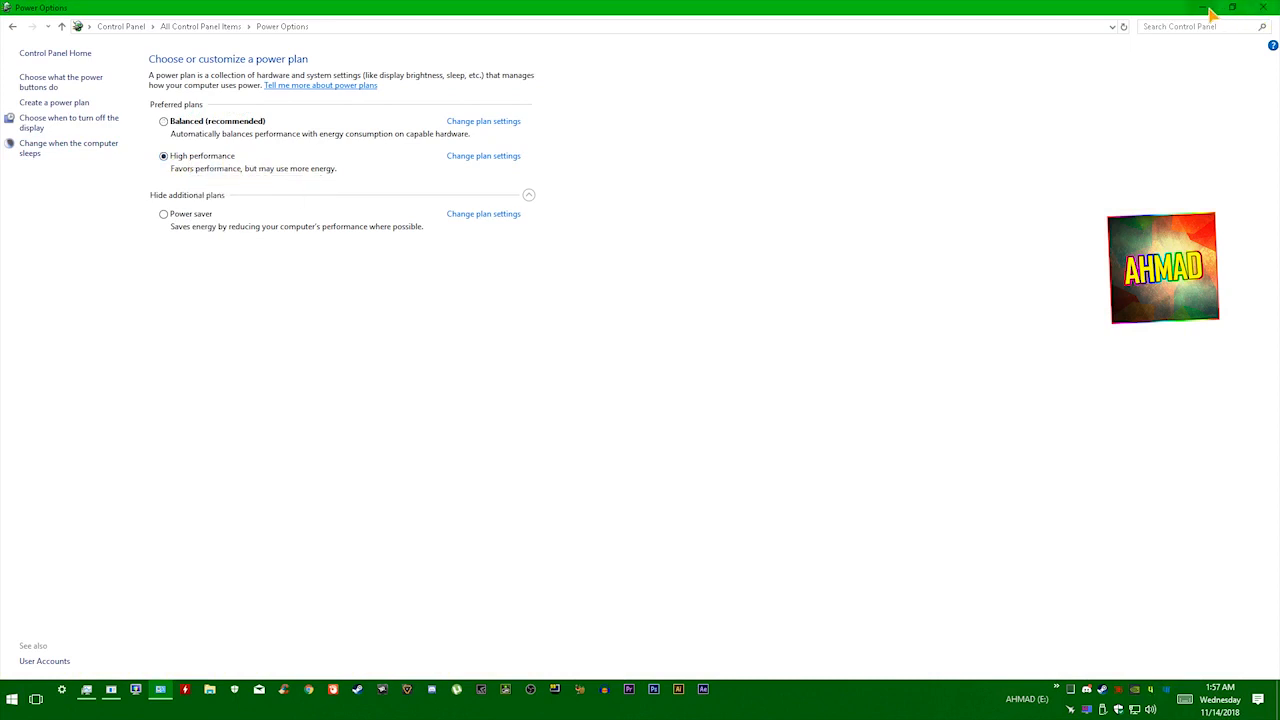
mouse_move(1125, 78)
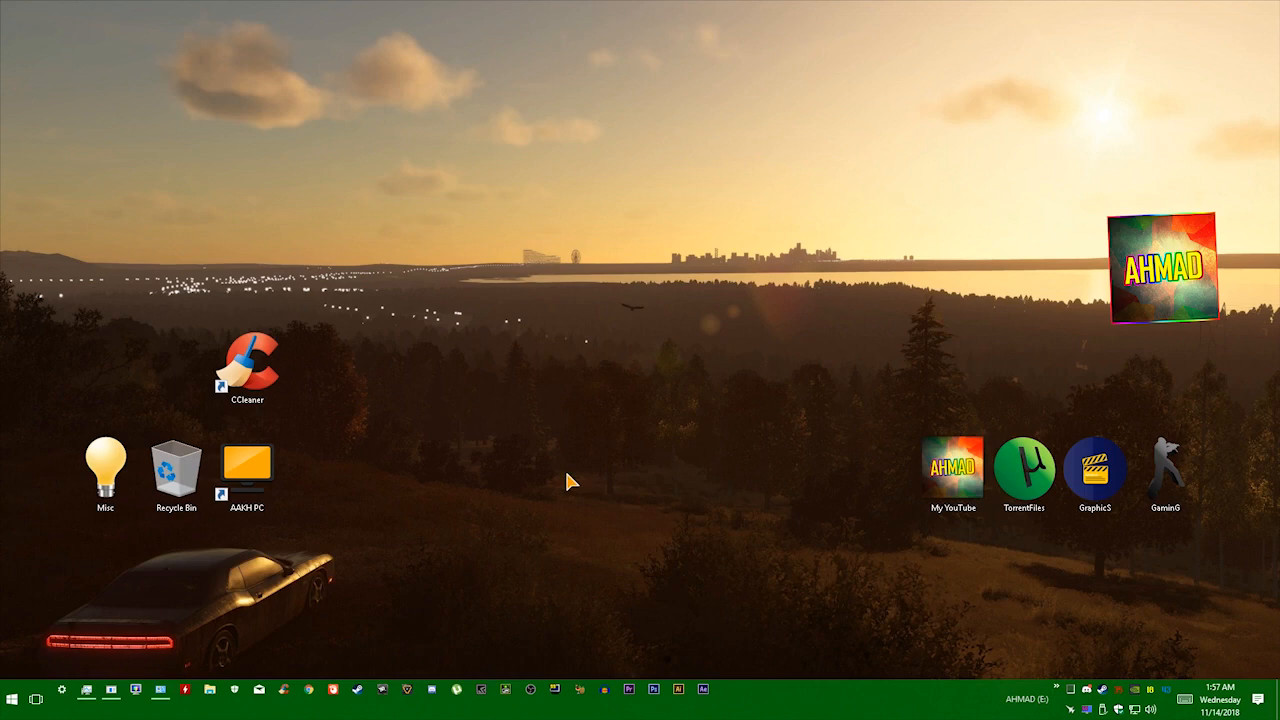
mouse_move(600, 295)
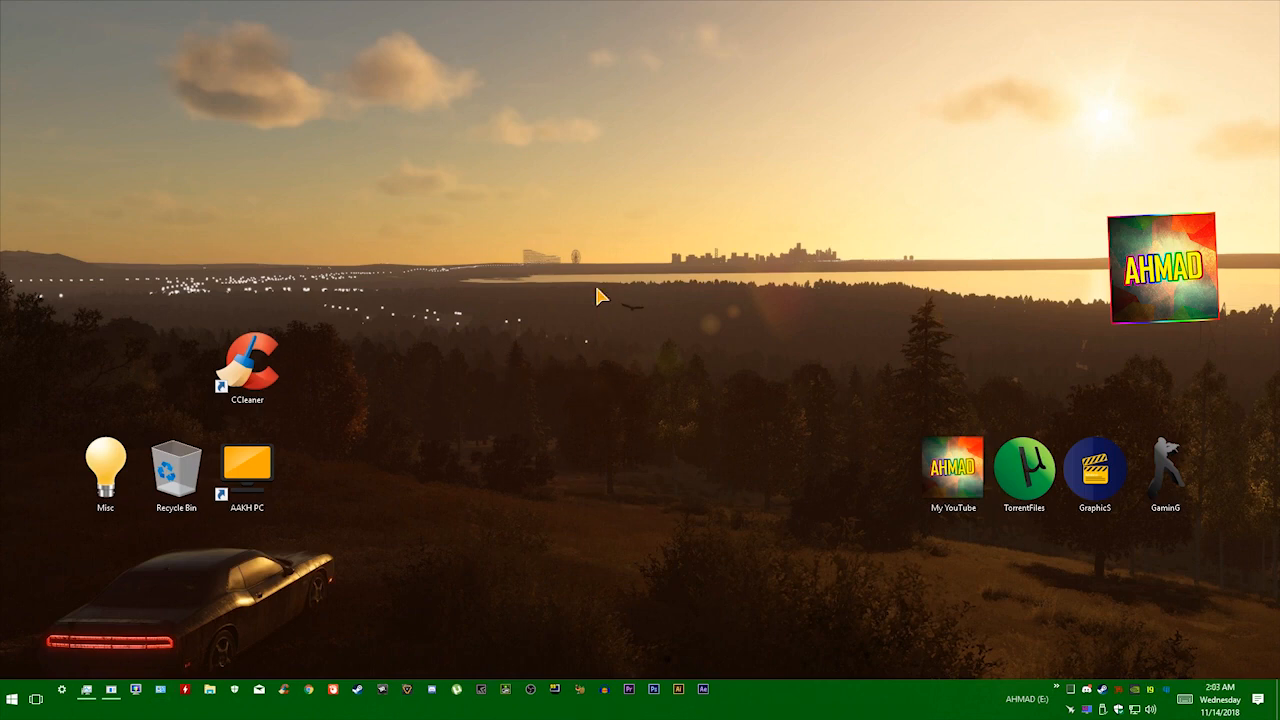
click(247, 367)
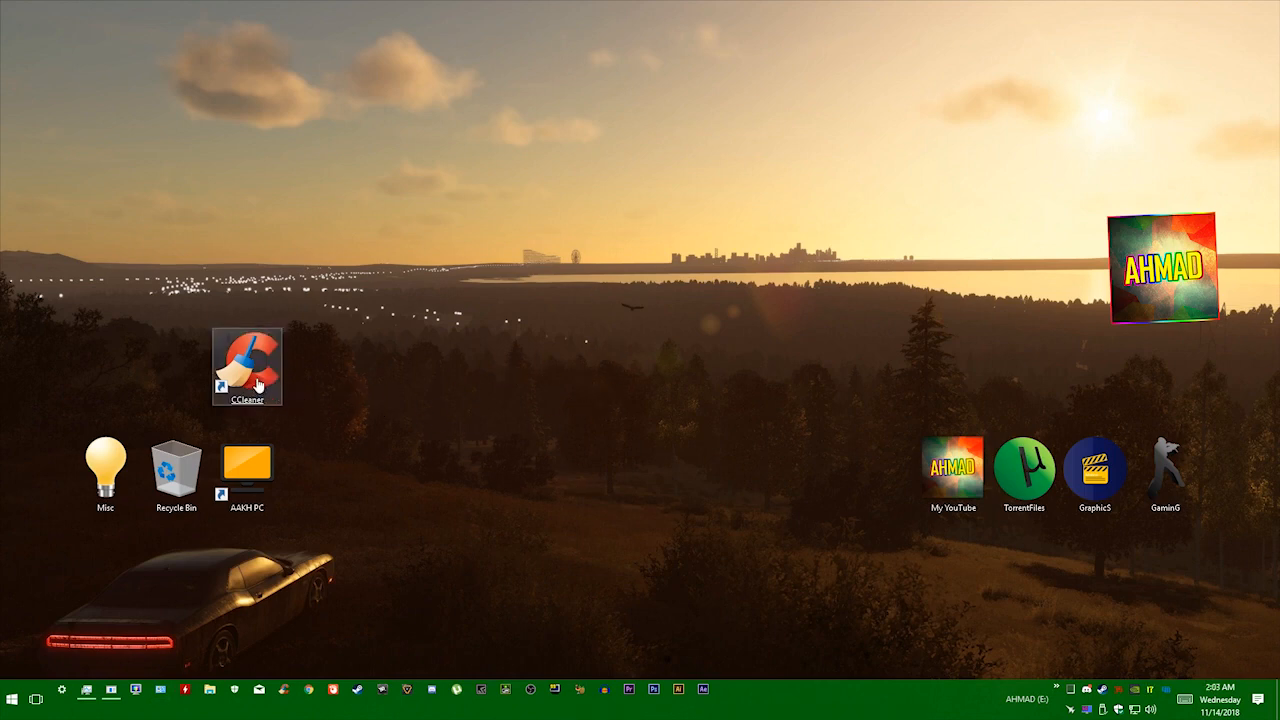
mouse_move(640, 371)
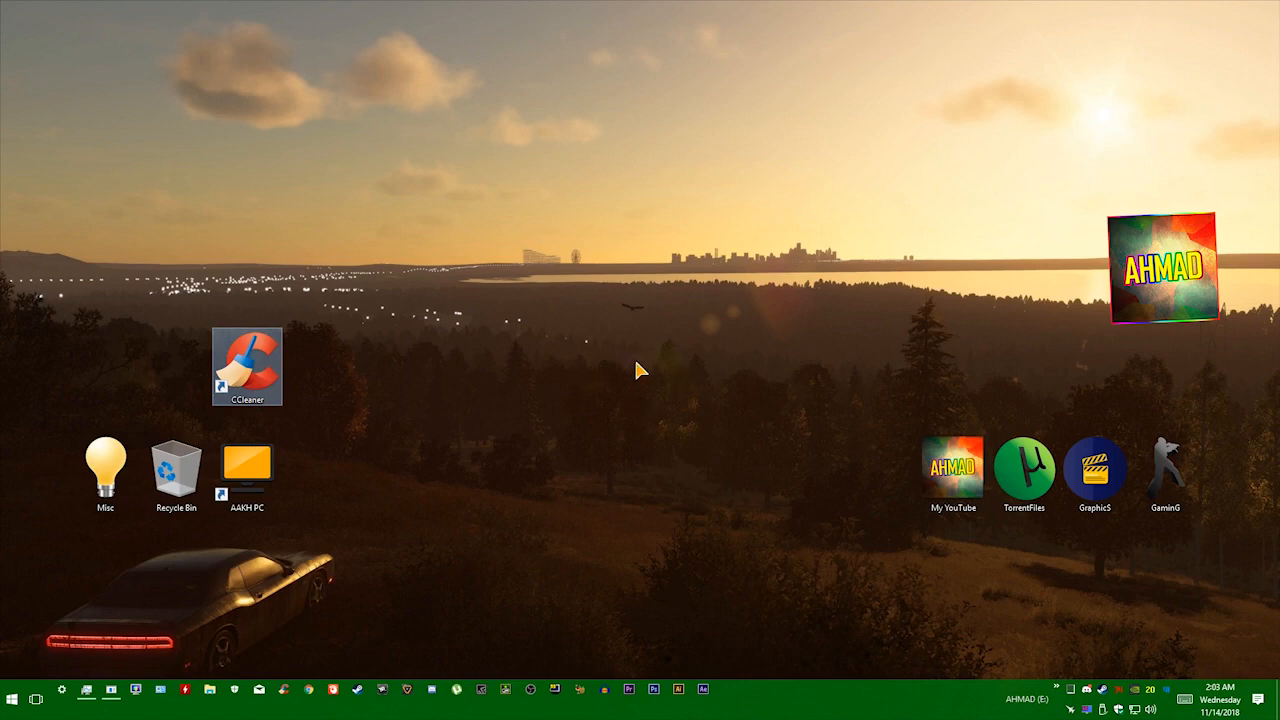
Launch CCleaner, decline the update, and run the cleaner on checked items.
double_click(247, 367)
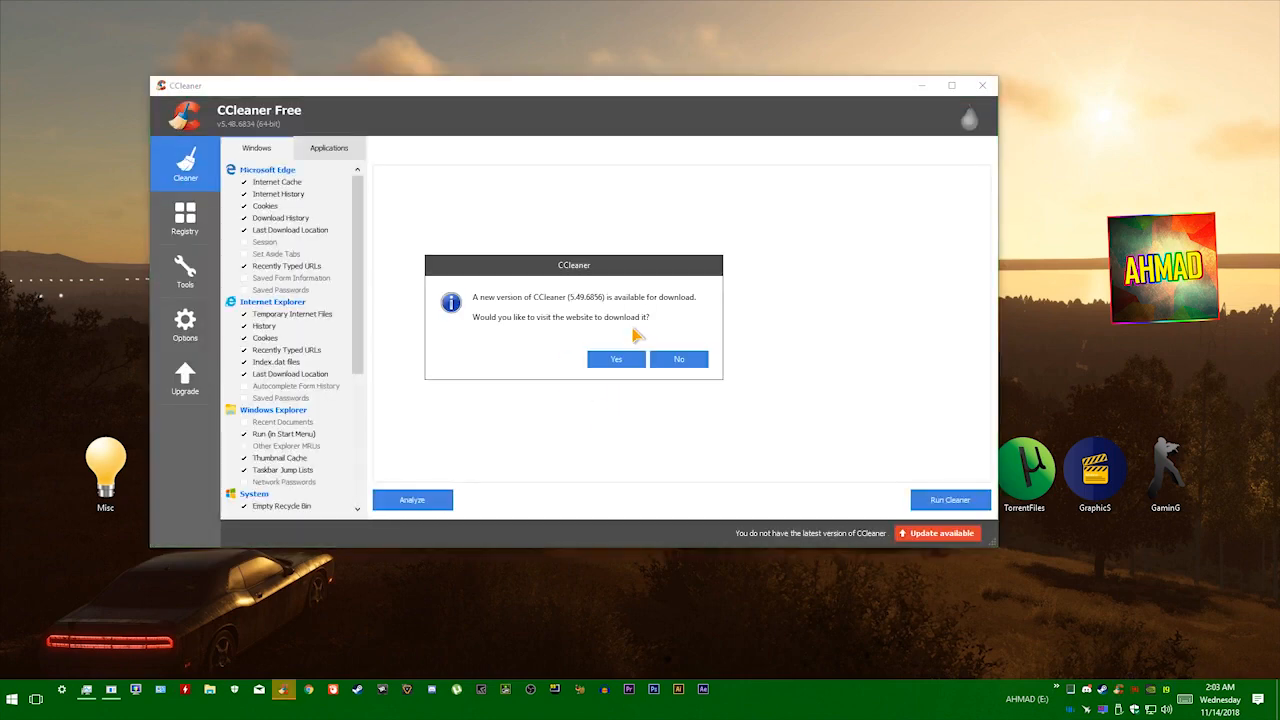
click(678, 359)
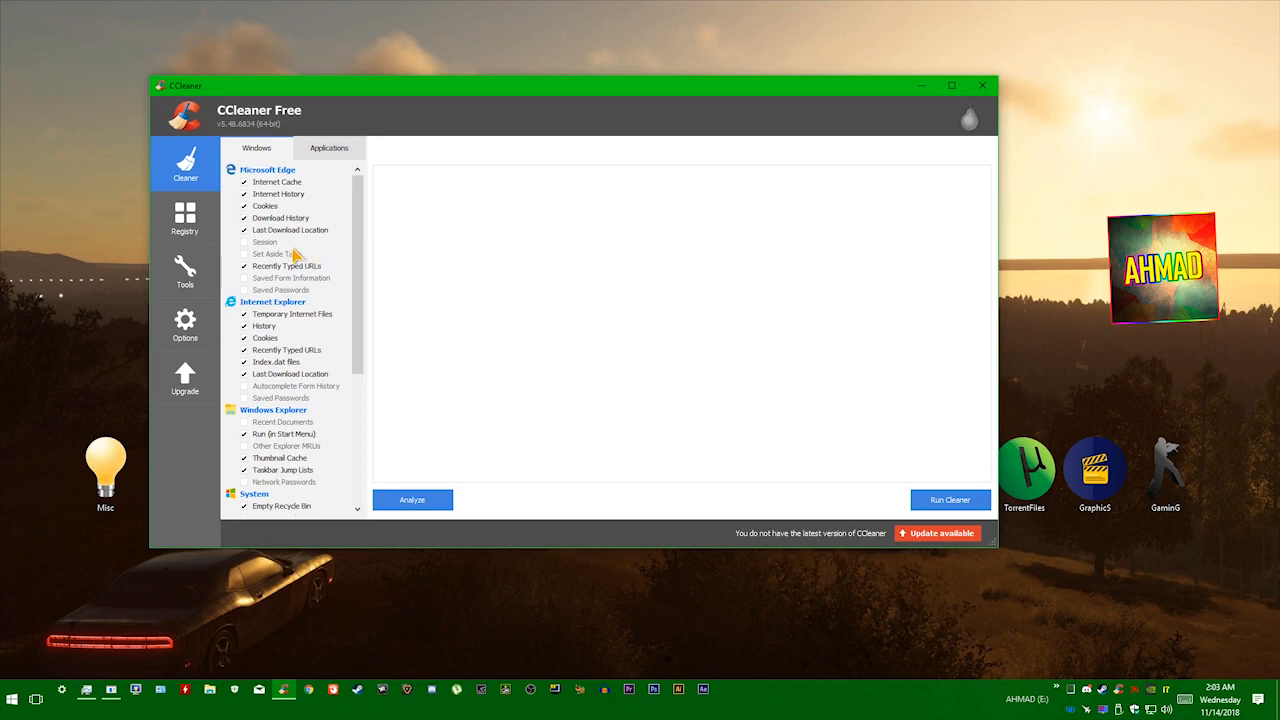
mouse_move(580, 80)
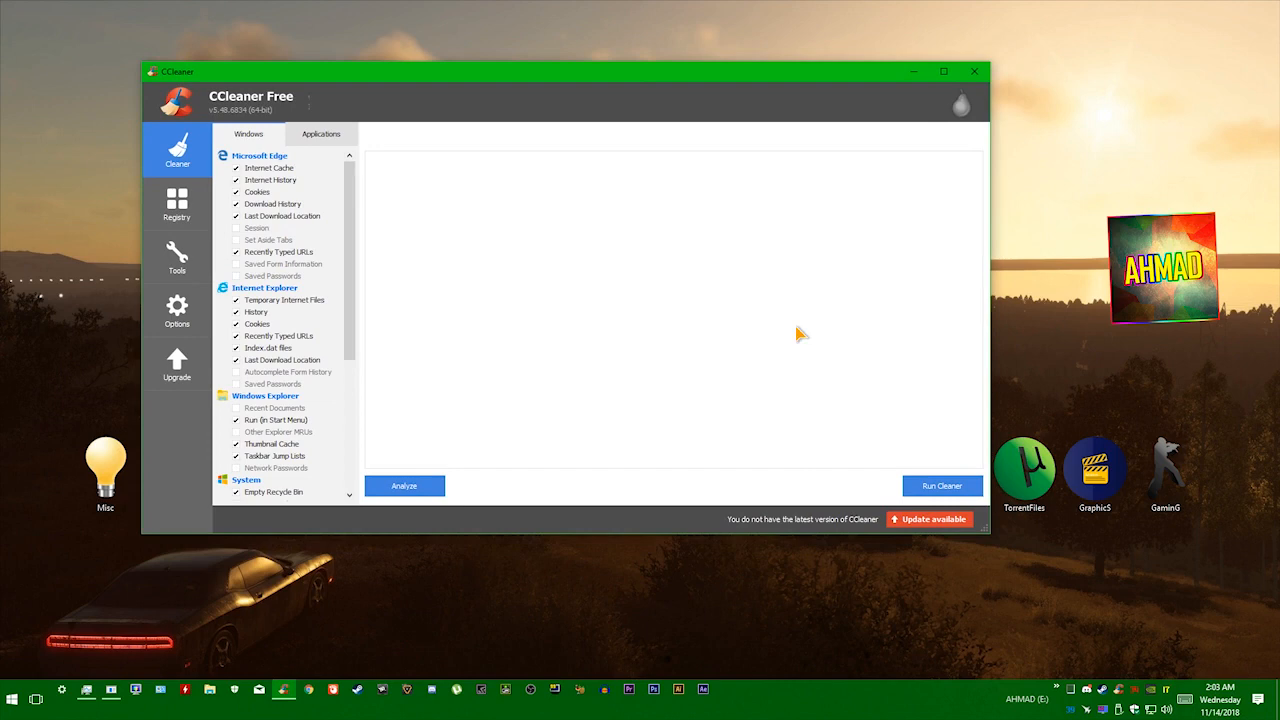
mouse_move(640, 280)
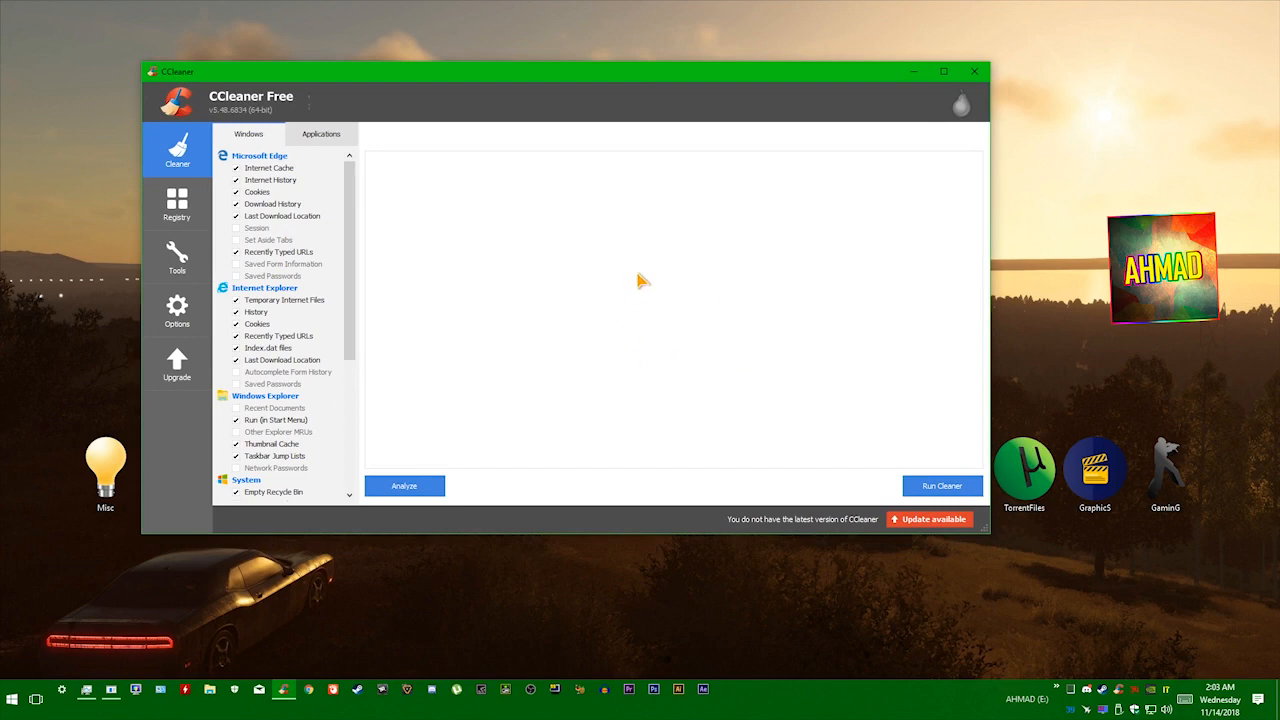
click(941, 485)
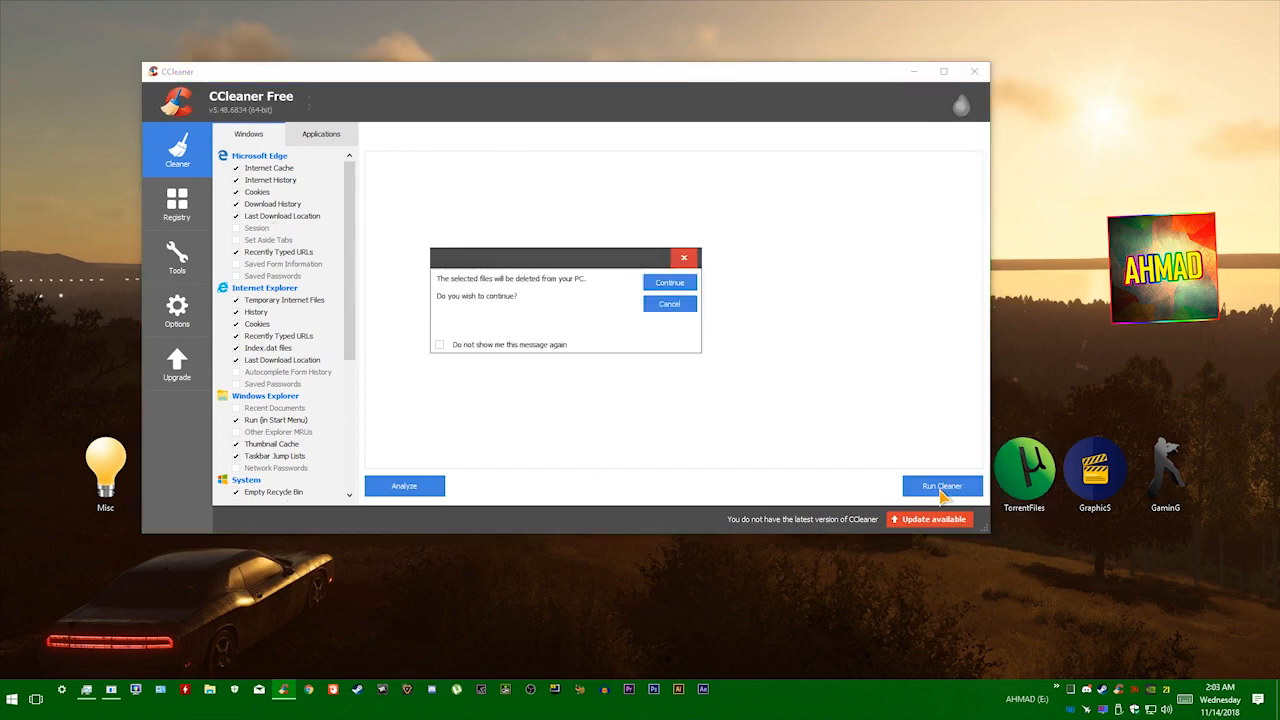
click(669, 282)
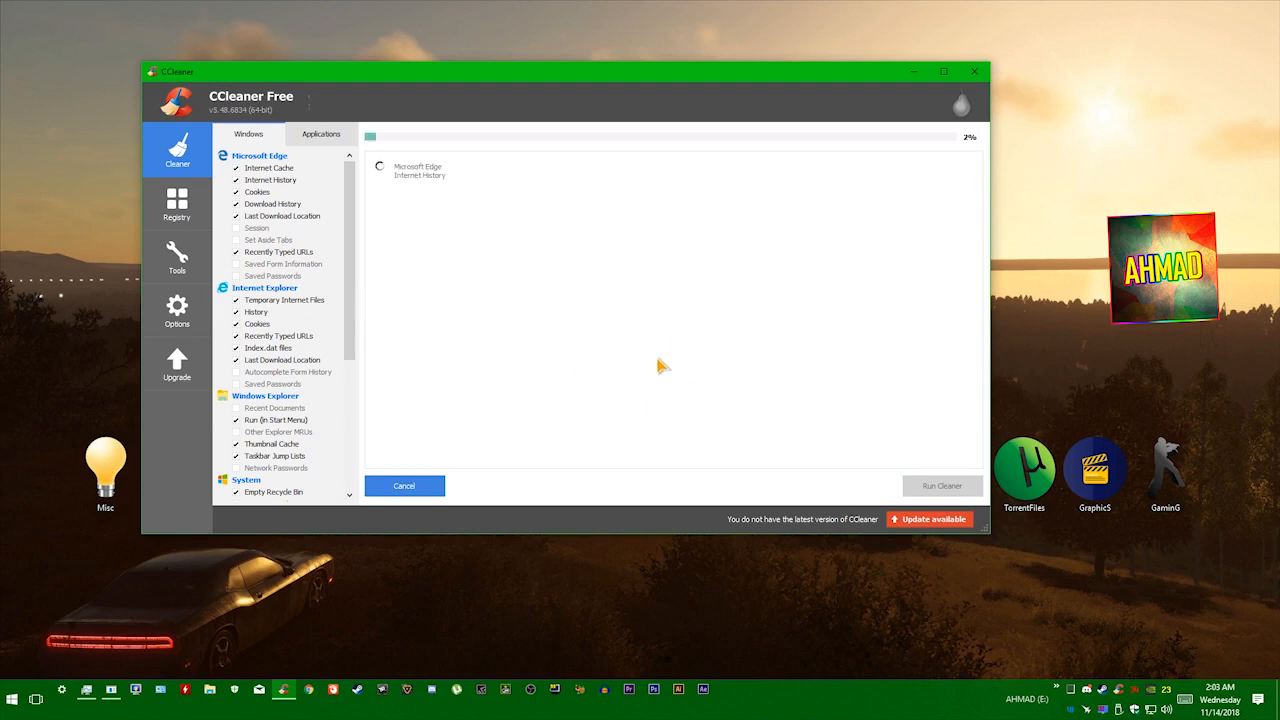
mouse_move(620, 351)
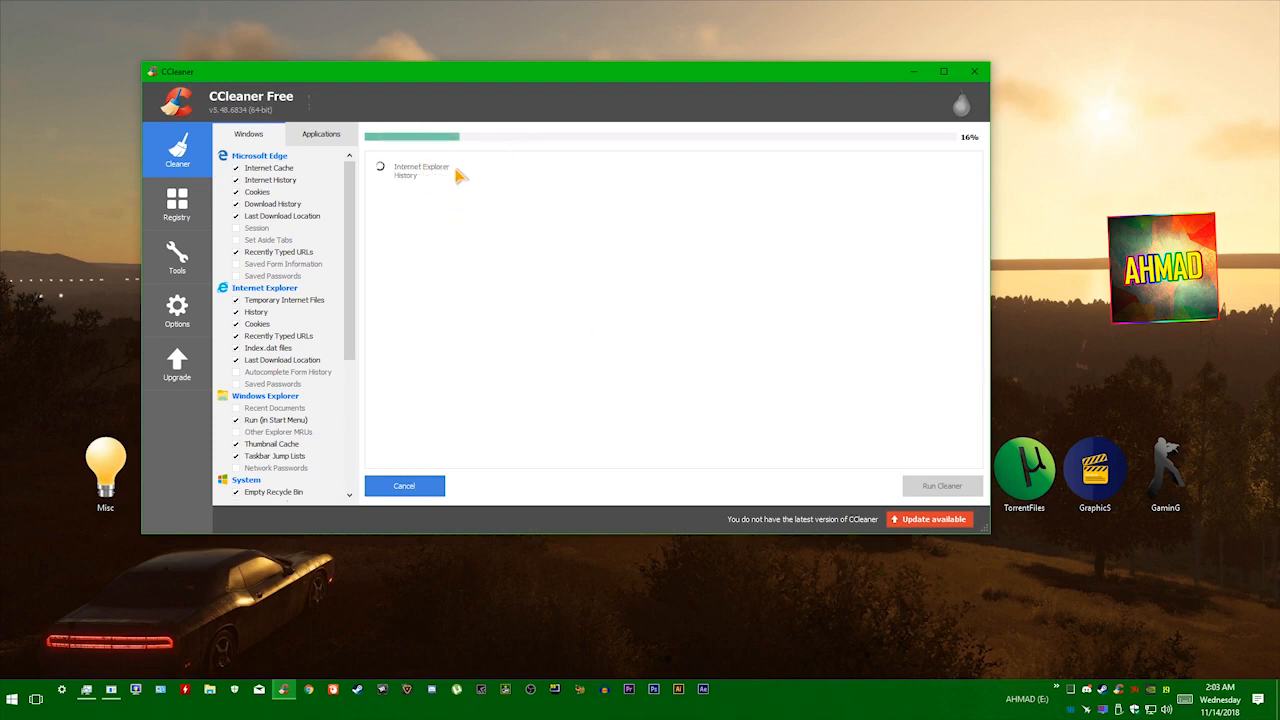
mouse_move(585, 285)
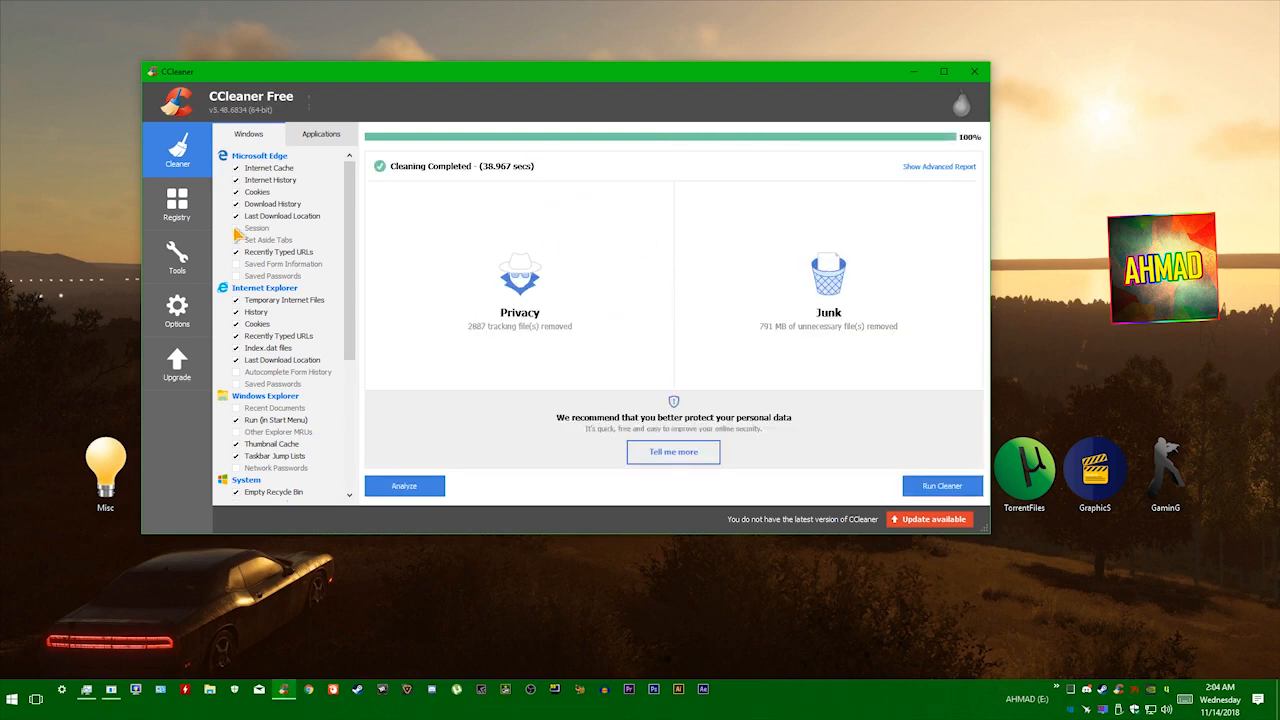
Scan the registry in CCleaner and fix all 68 issues found.
click(177, 205)
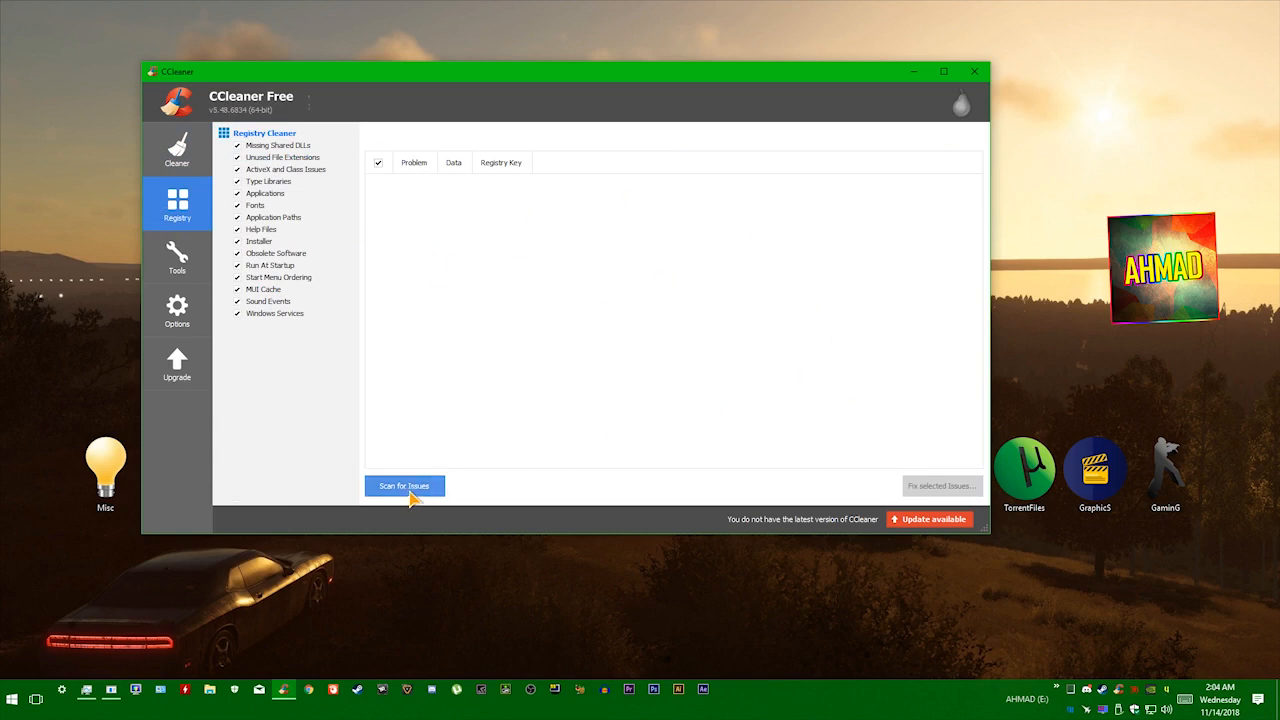
click(404, 485)
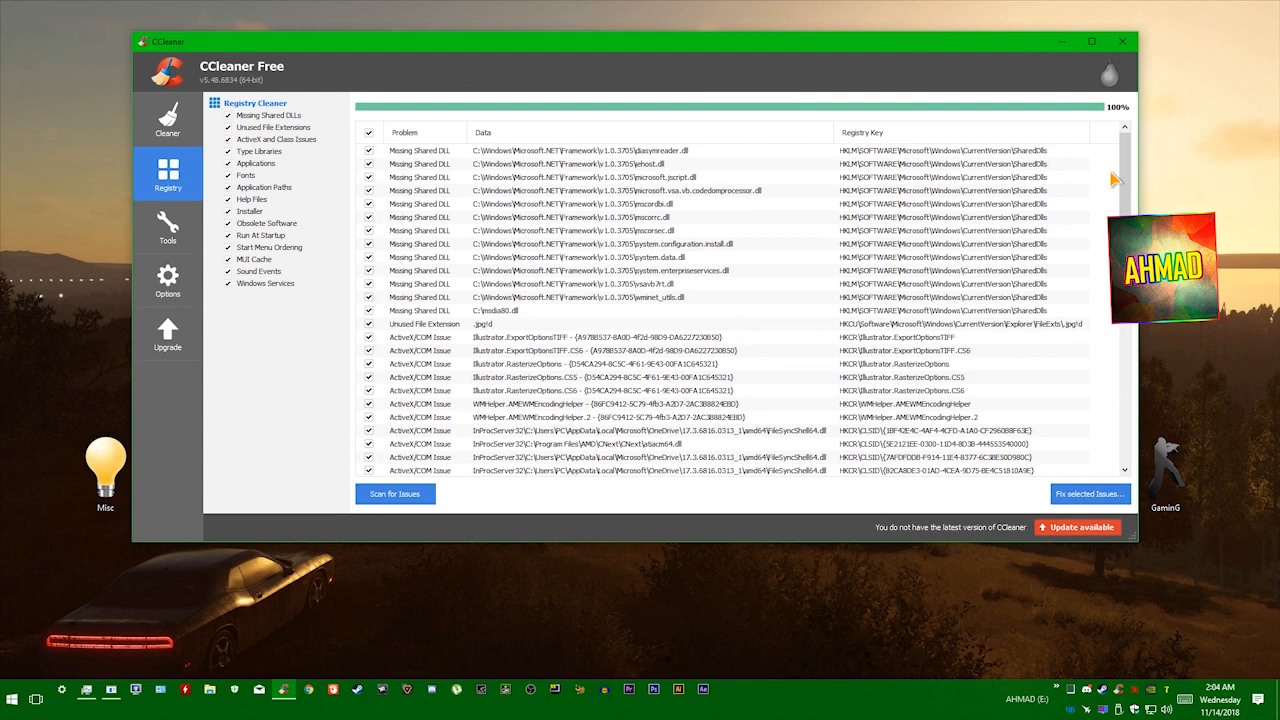
click(1089, 494)
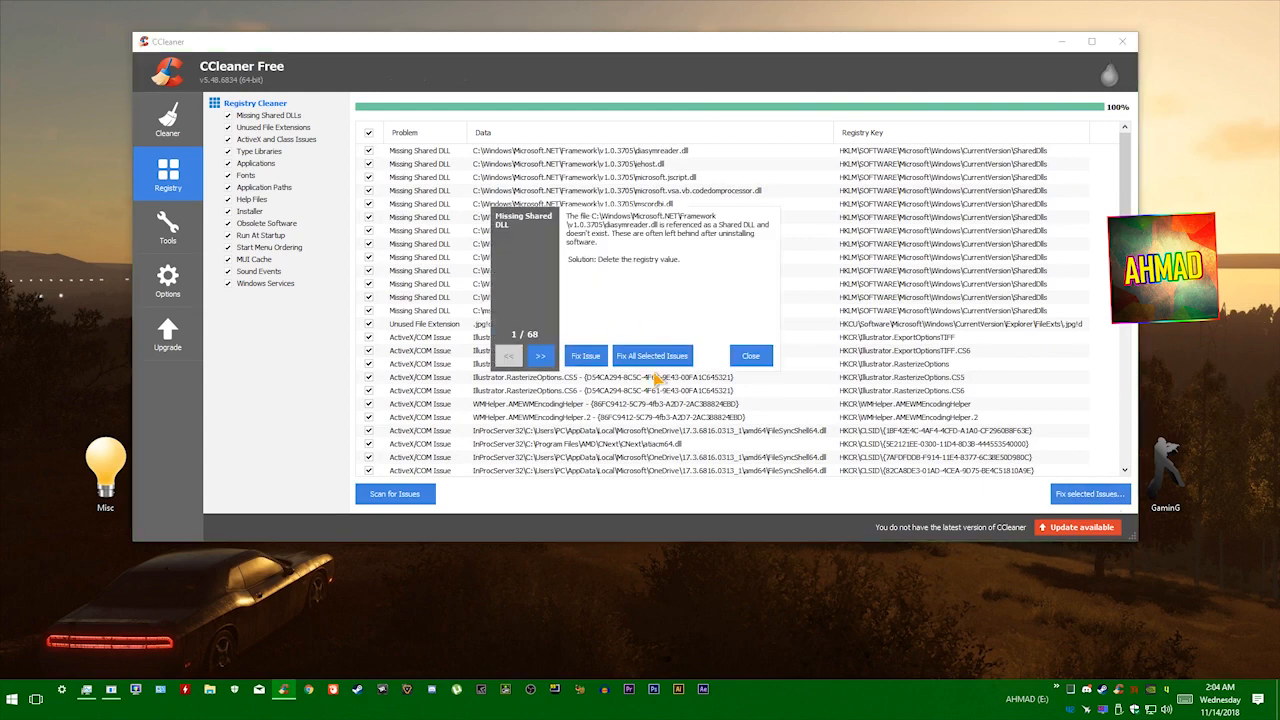
mouse_move(652, 356)
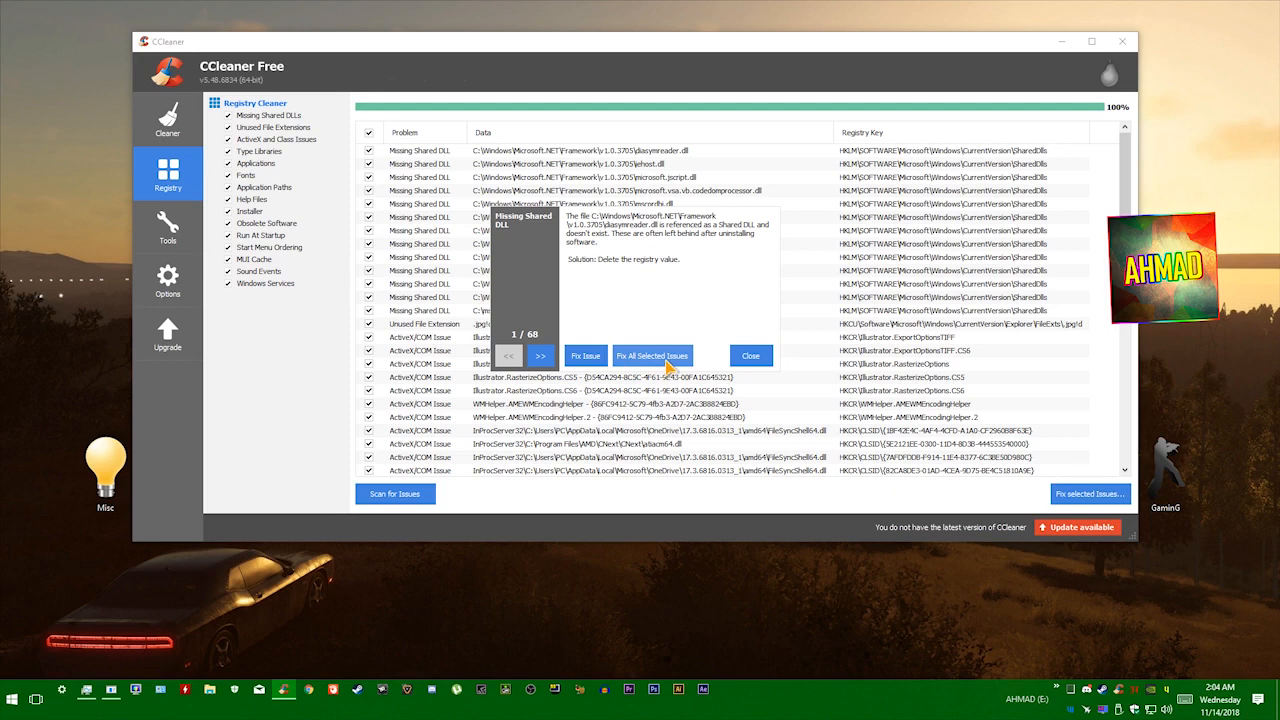
click(652, 356)
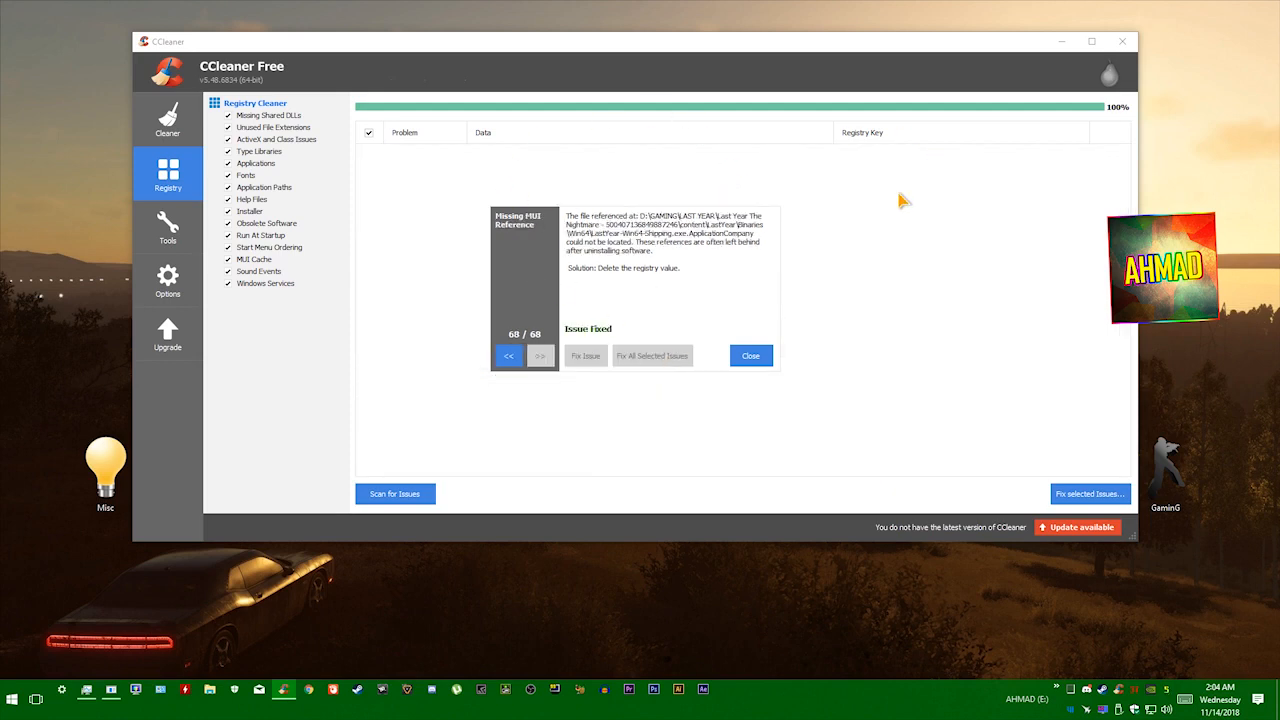
click(751, 355)
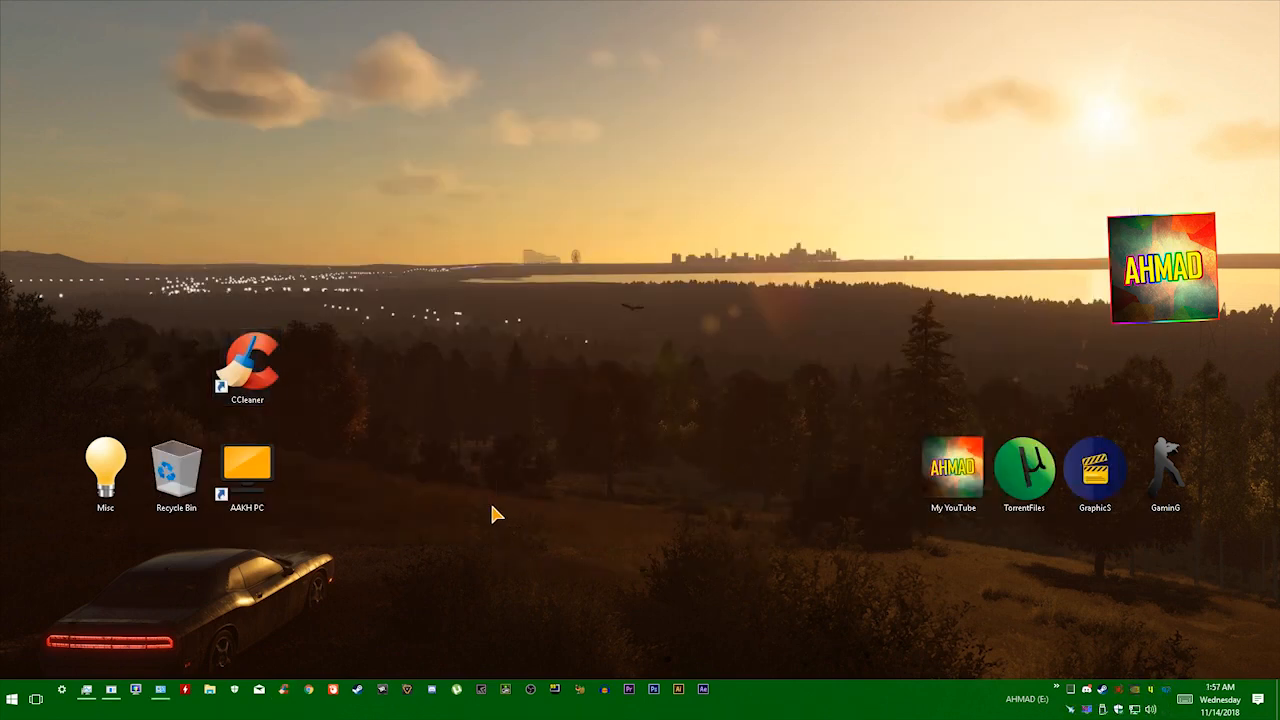
mouse_move(503, 512)
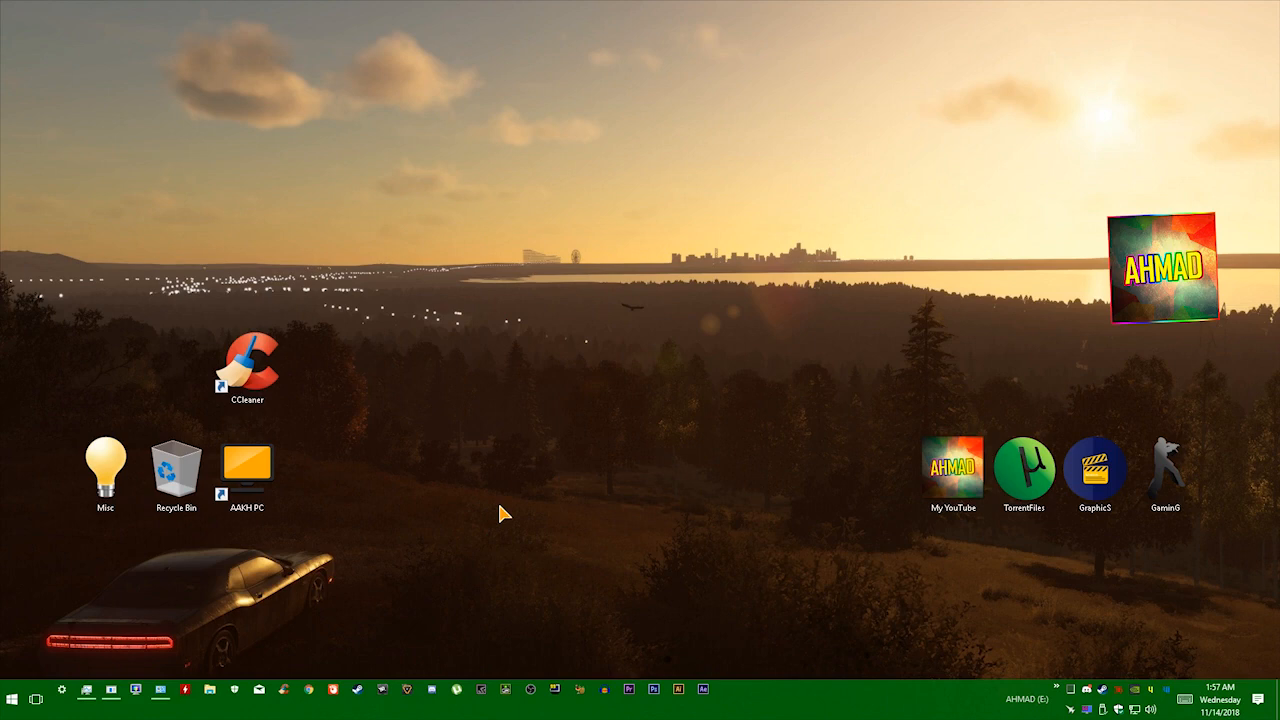
mouse_move(518, 510)
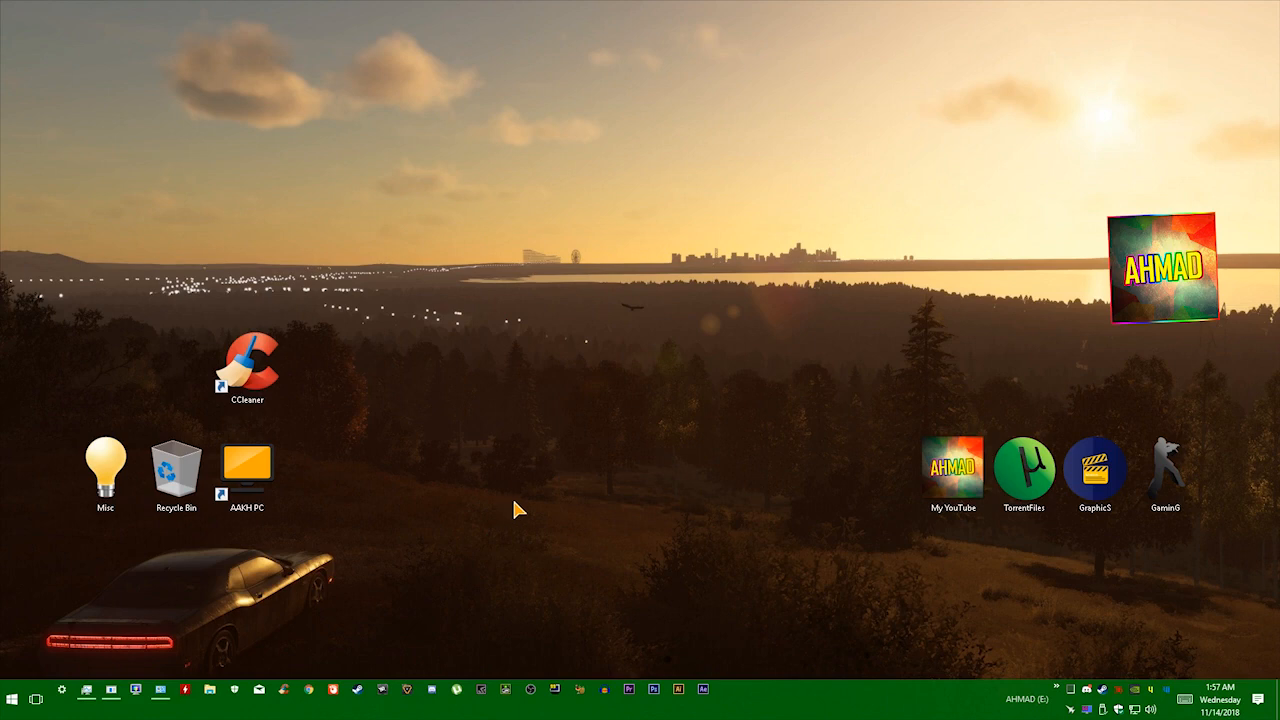
mouse_move(450, 537)
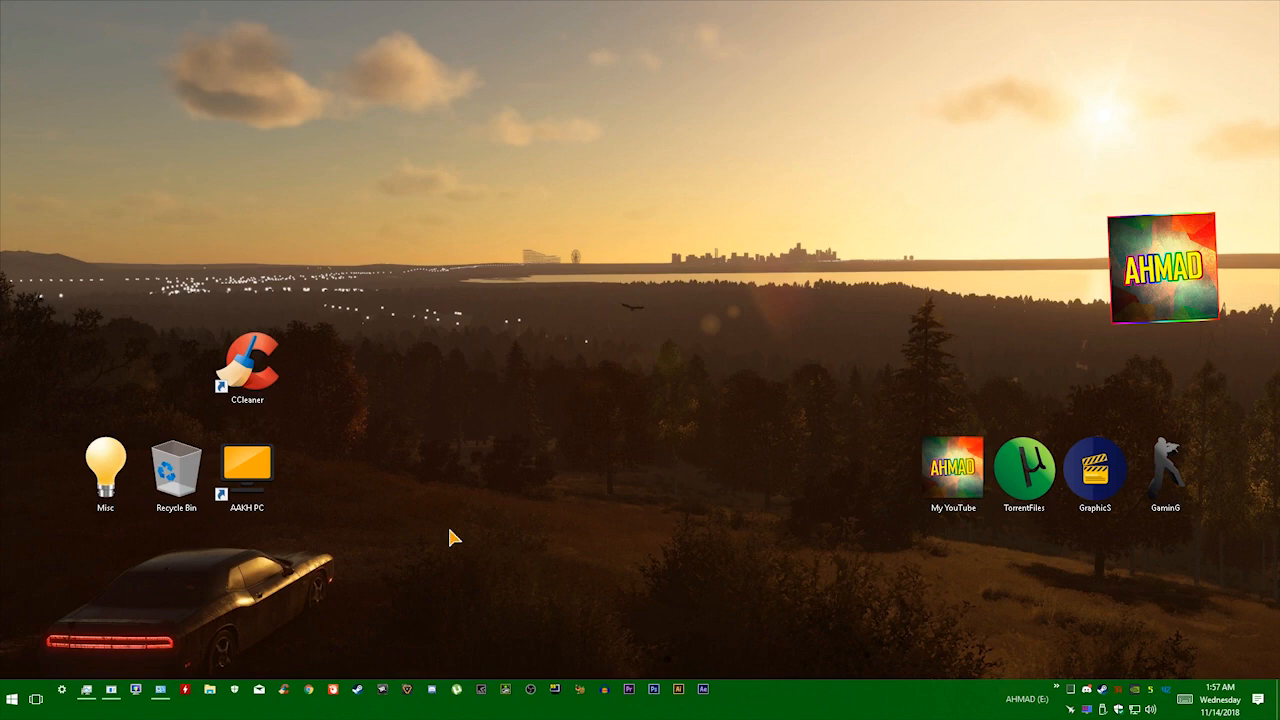
mouse_move(670, 557)
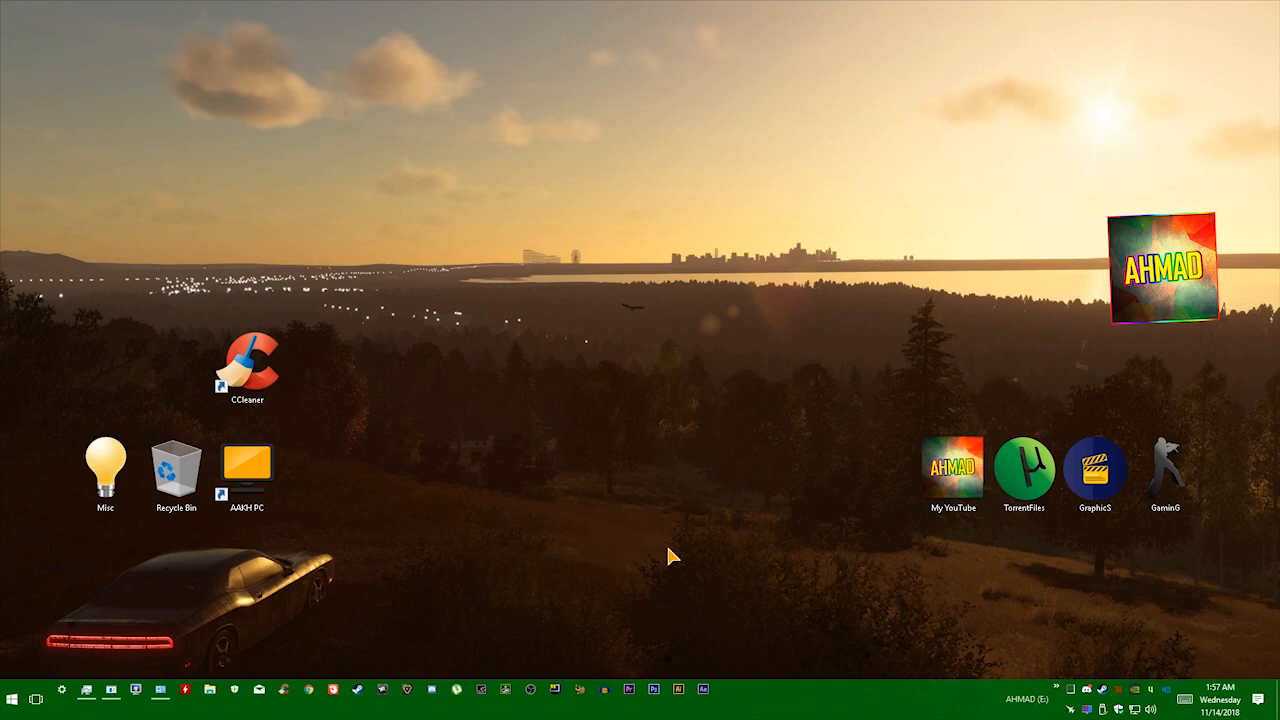
mouse_move(670, 557)
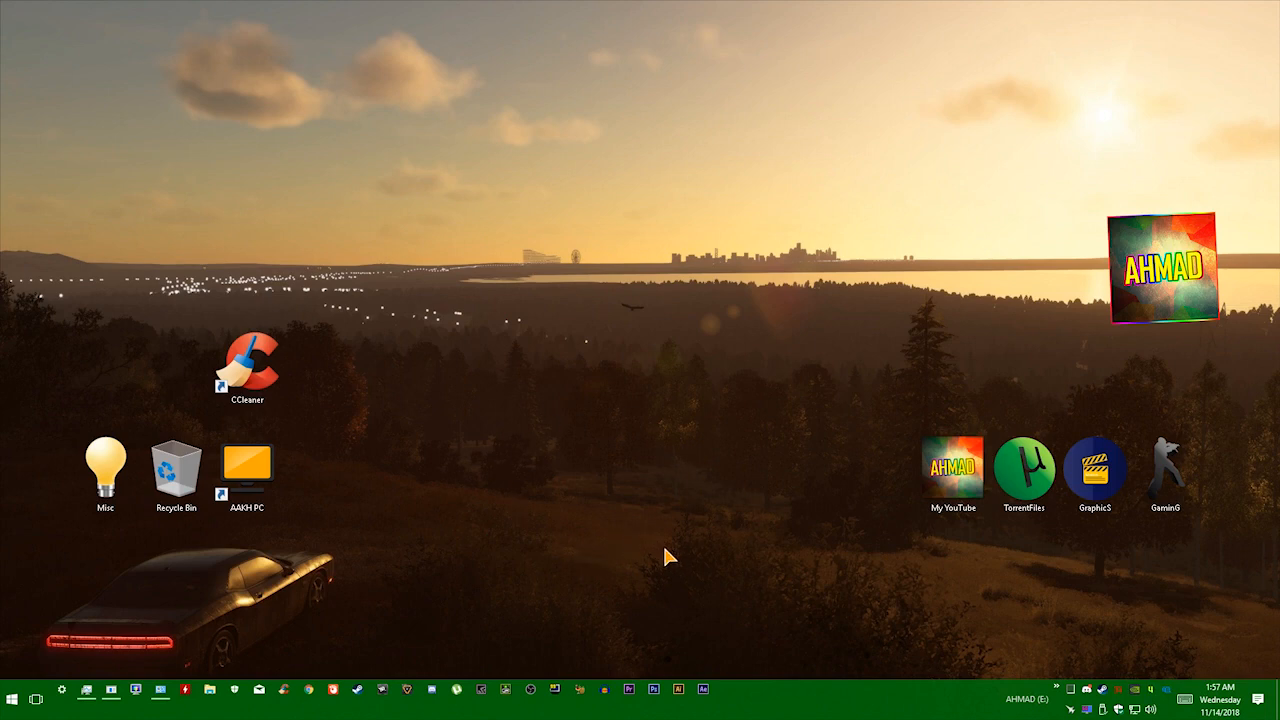